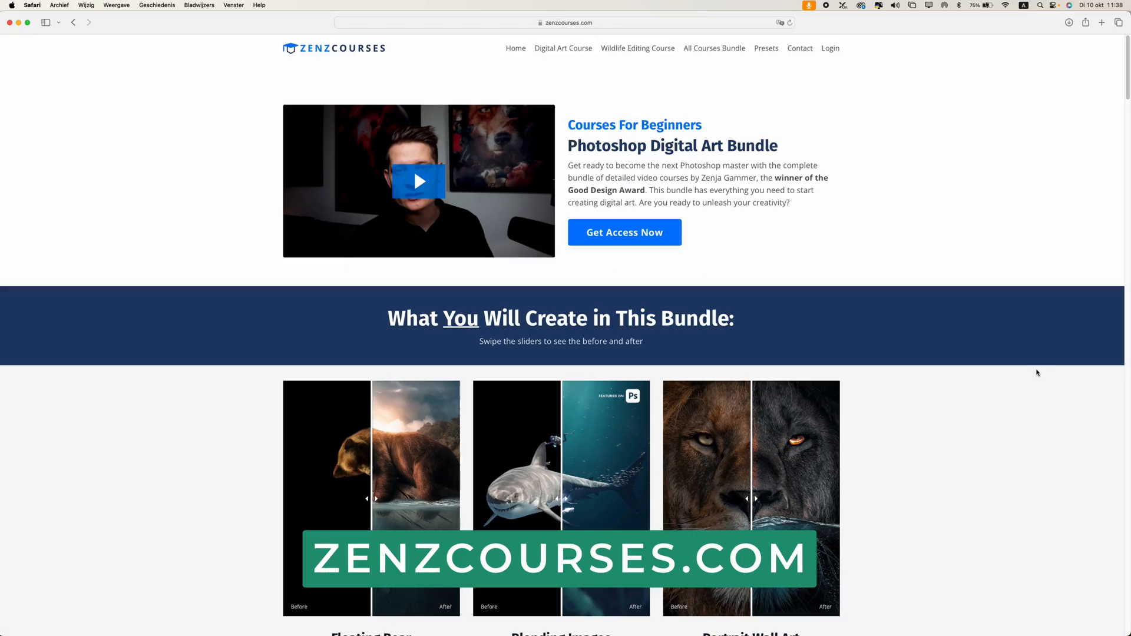
# Expand the Free Lens Flares Brushes Set 1 – PsFiles folder in the Brush Preset picker
pyautogui.scroll(-3)
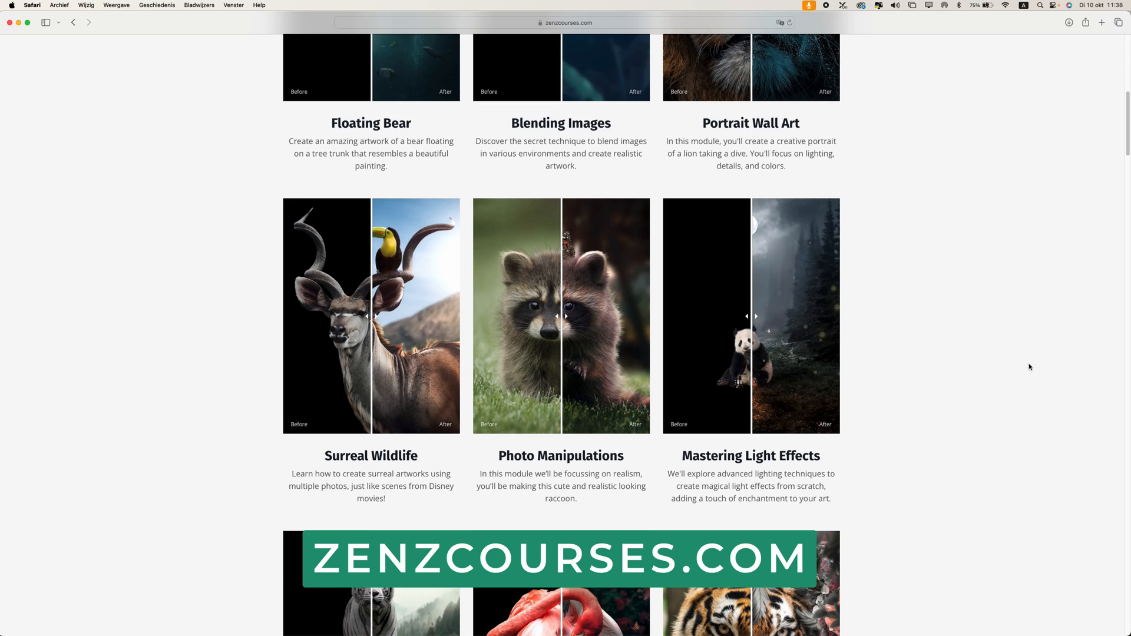
pyautogui.scroll(3)
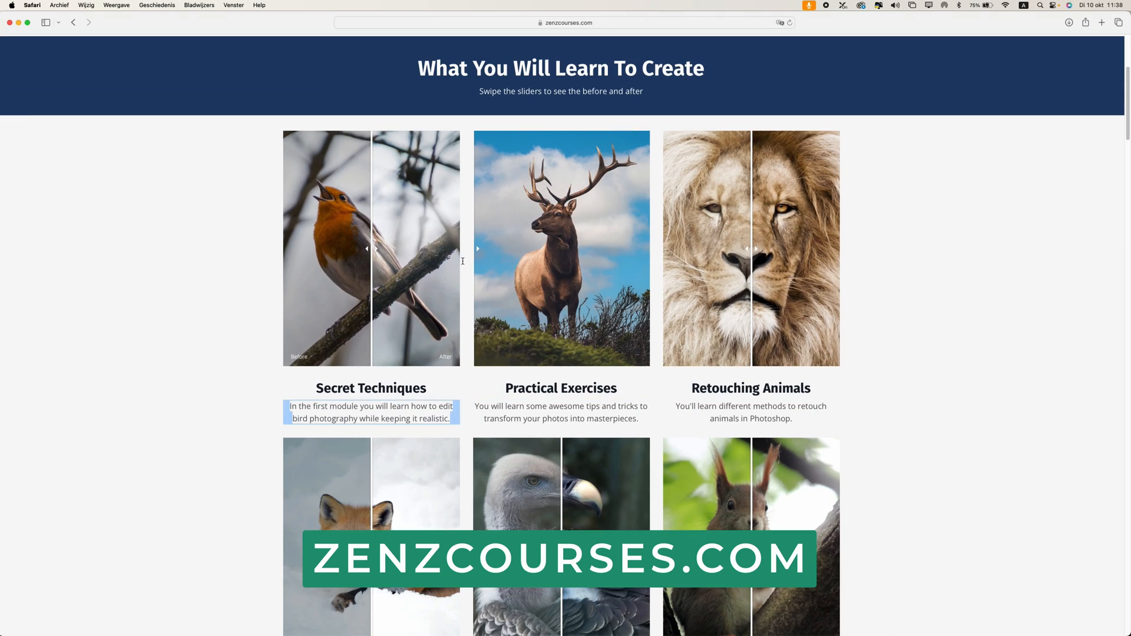
pyautogui.scroll(-3)
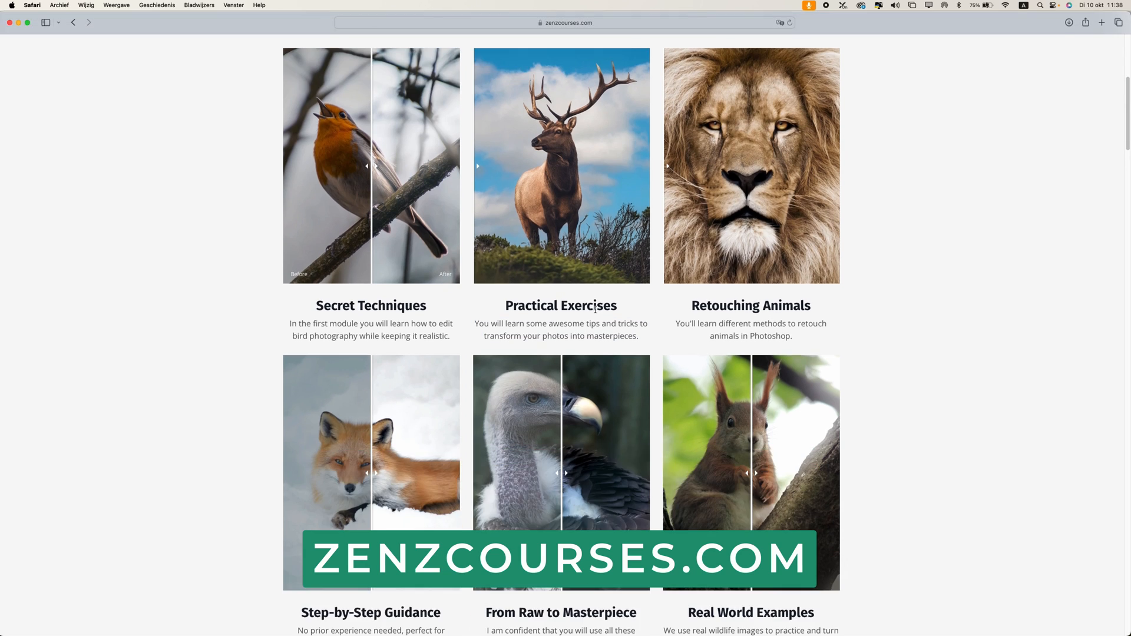
pyautogui.scroll(-3)
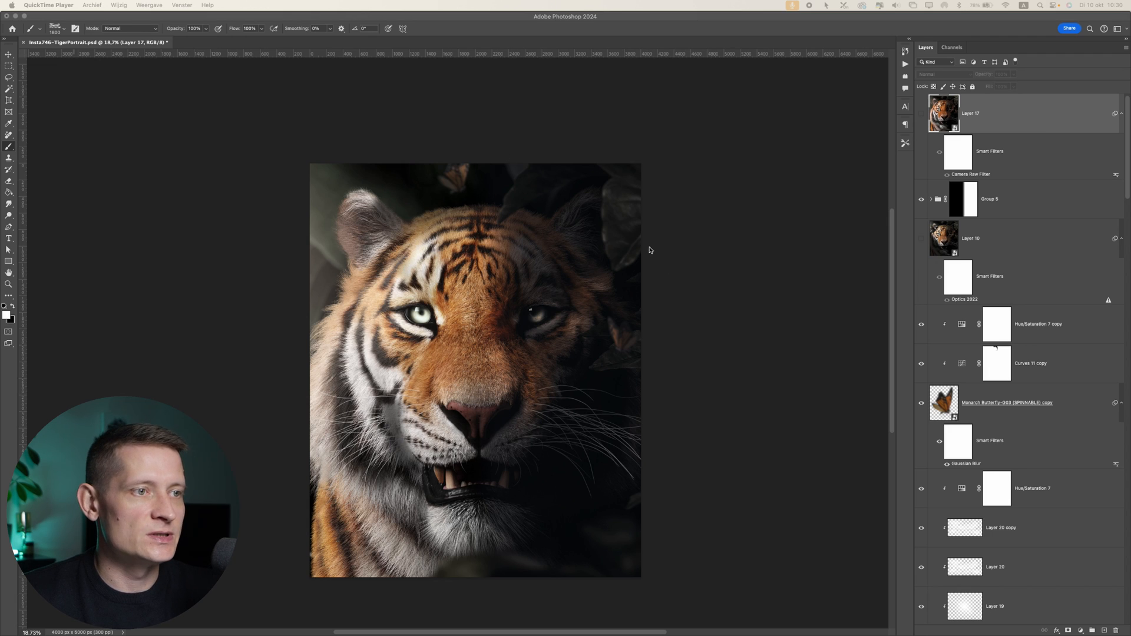
pyautogui.moveTo(442, 353)
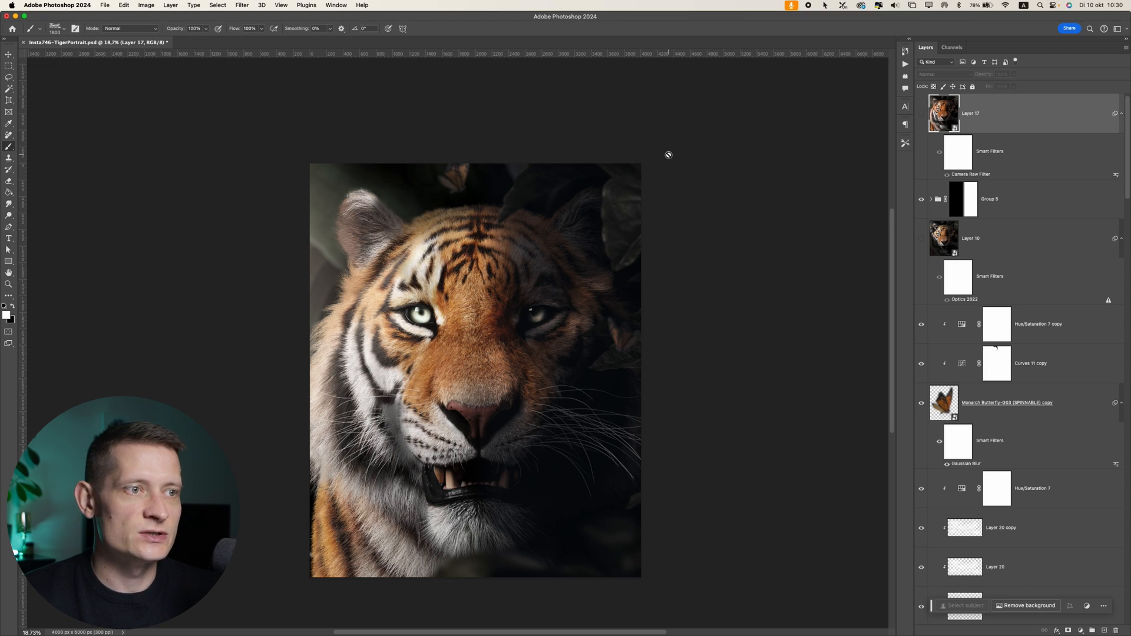
pyautogui.click(9, 56)
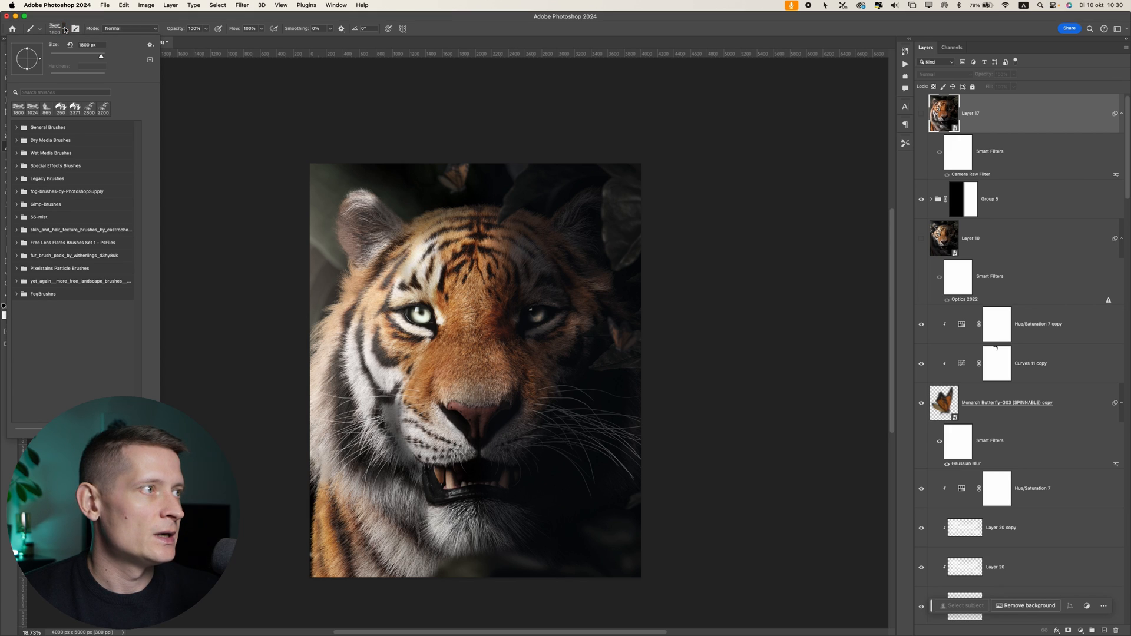
pyautogui.click(150, 45)
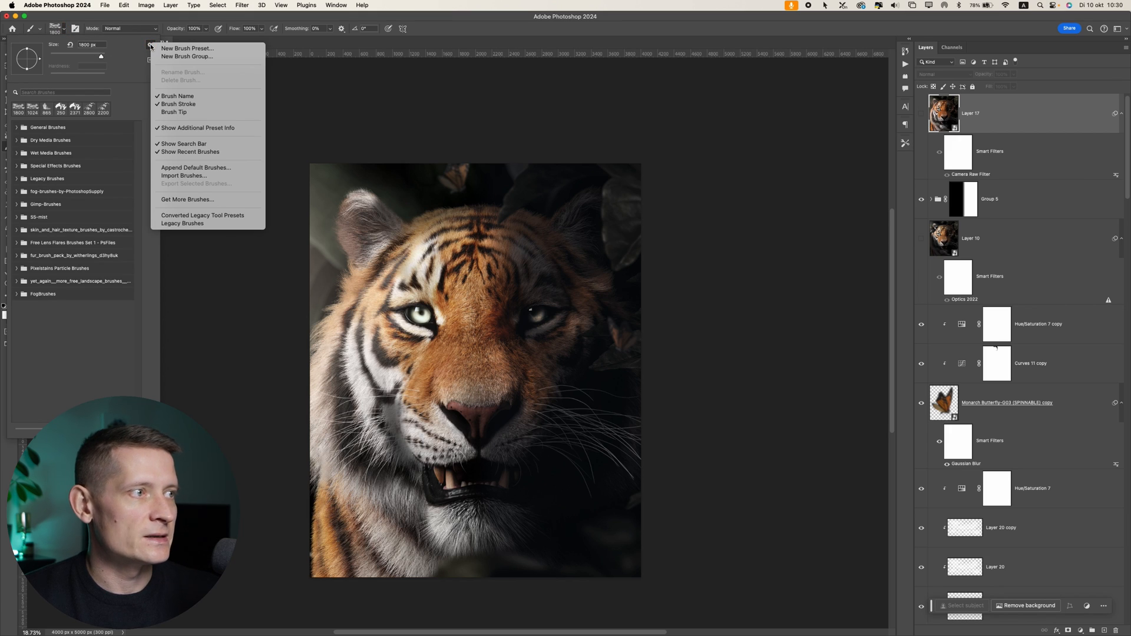
pyautogui.moveTo(207, 175)
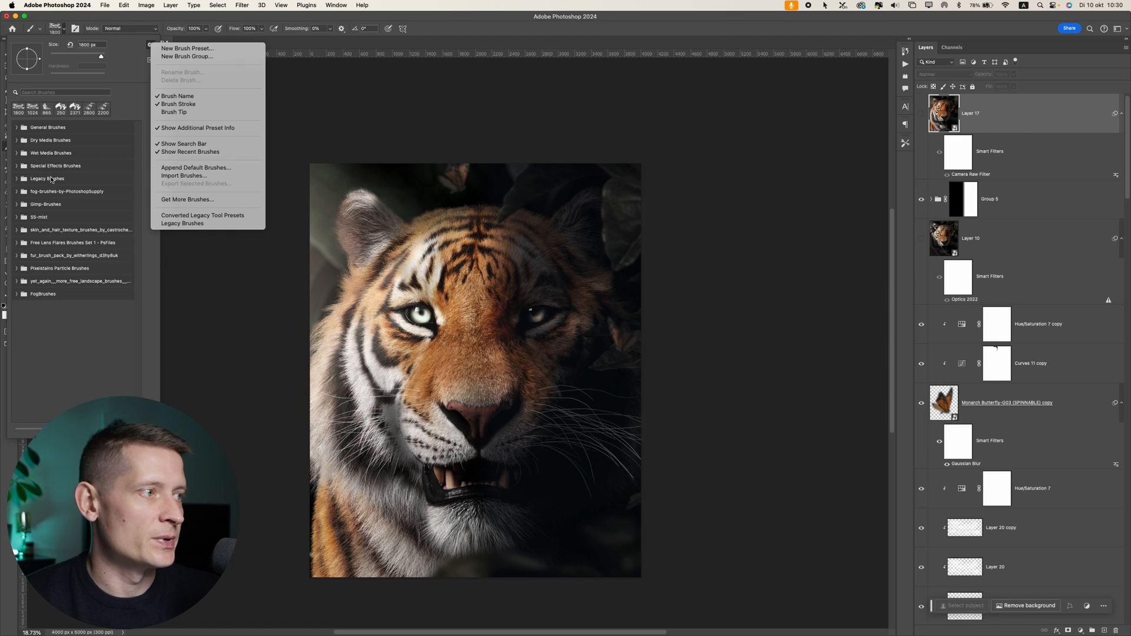
pyautogui.click(17, 243)
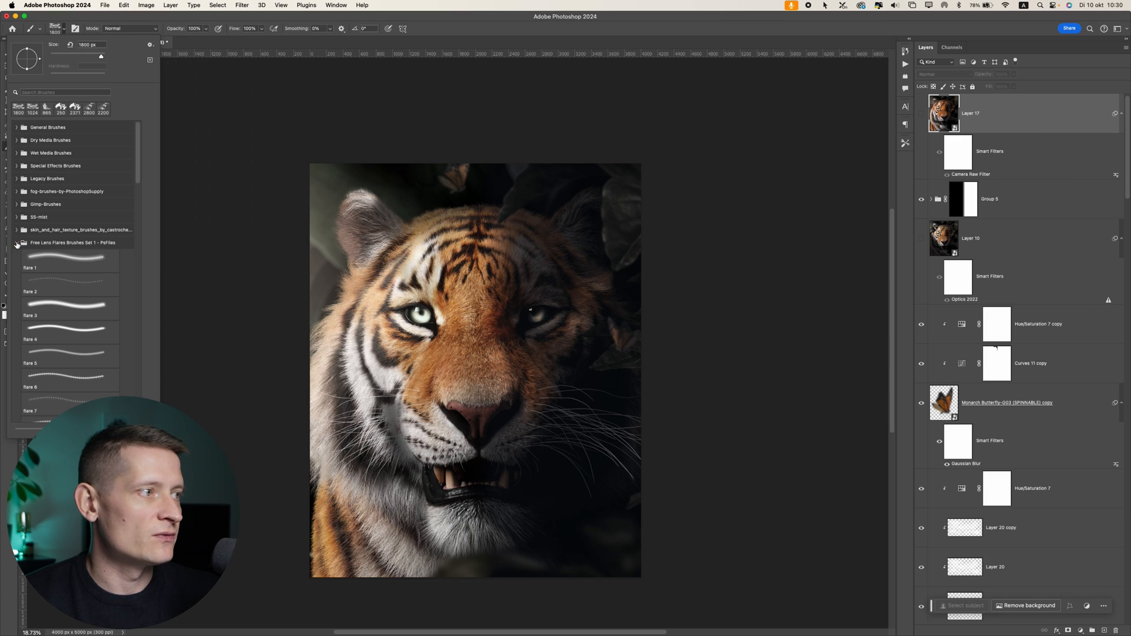
# Stamp the flare 3 brush on a new layer and move it beside the tiger's left ear
pyautogui.click(69, 266)
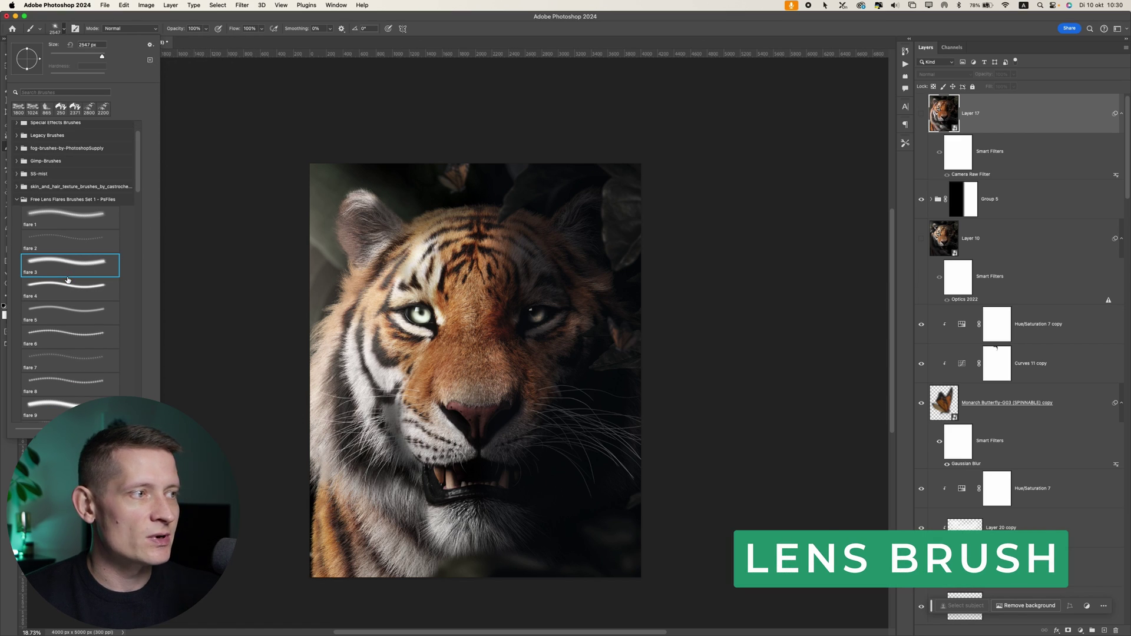
pyautogui.moveTo(67, 280)
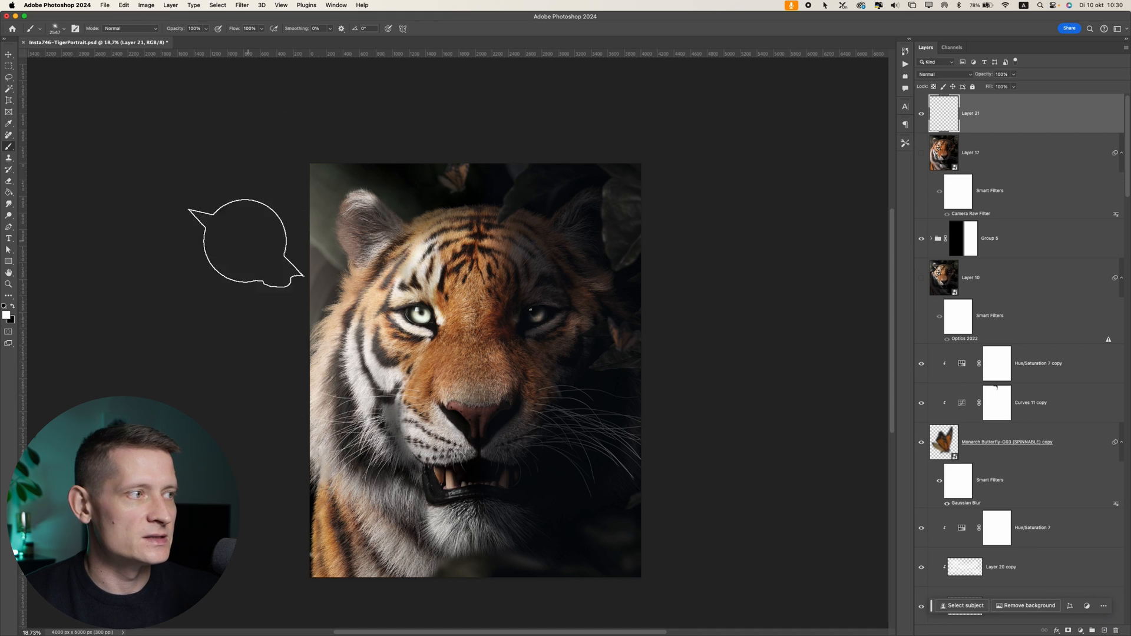
pyautogui.click(58, 28)
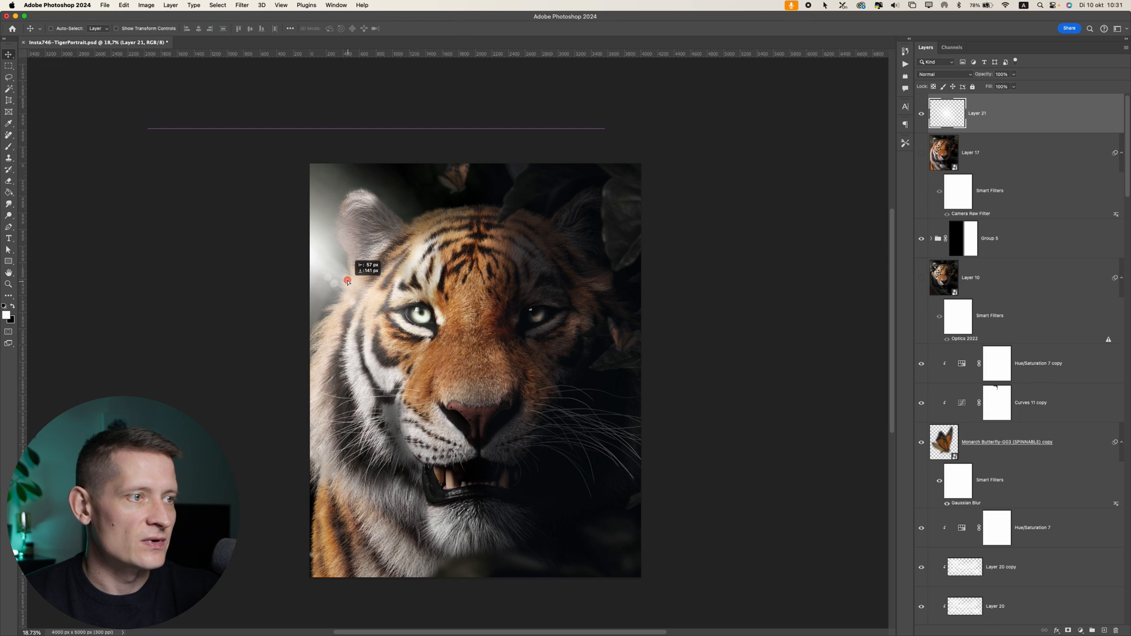
pyautogui.moveTo(347, 280); pyautogui.dragTo(356, 301)
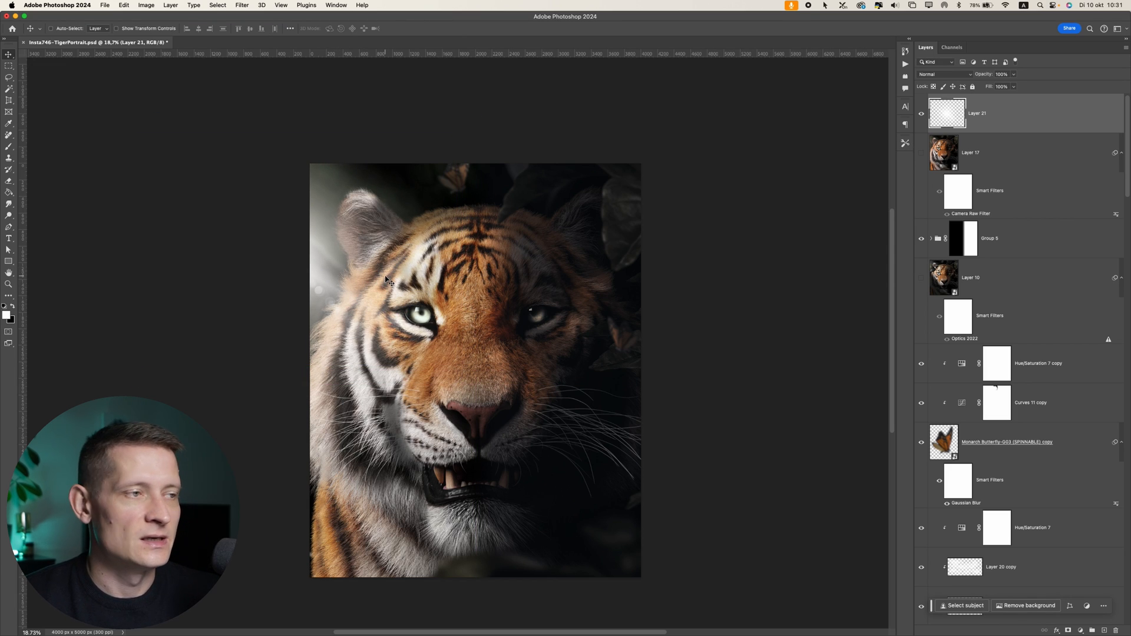
# Turn off Layer 21's visibility to hide the lens flare glow
pyautogui.click(33, 29)
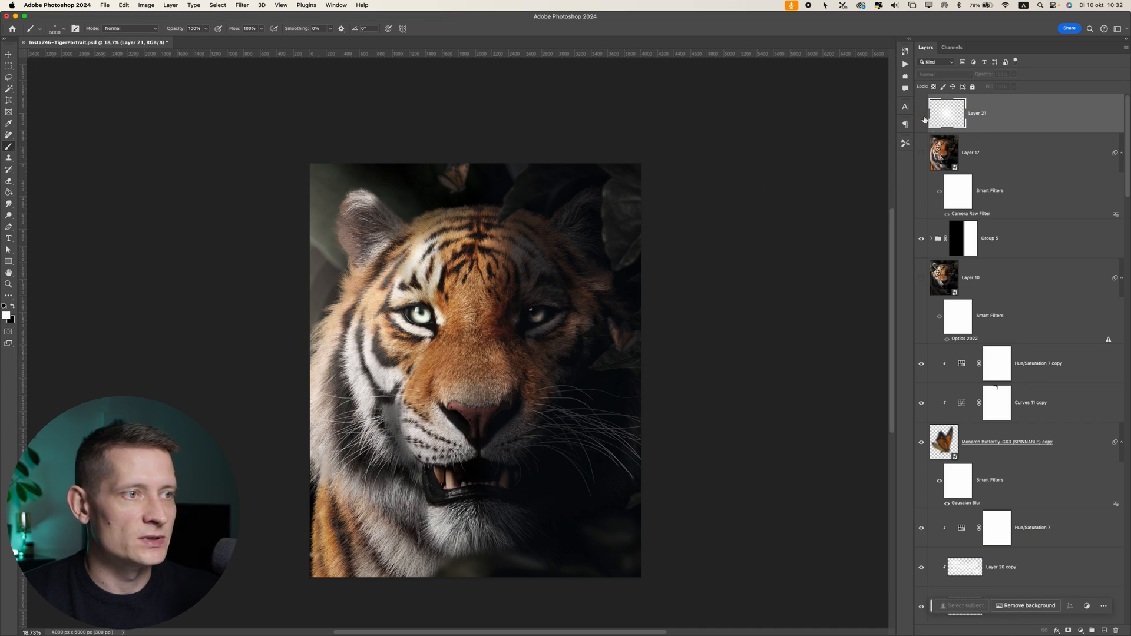
# Scroll the Layers panel down to Layer 18 to add Layer 22 above it
pyautogui.scroll(-3)
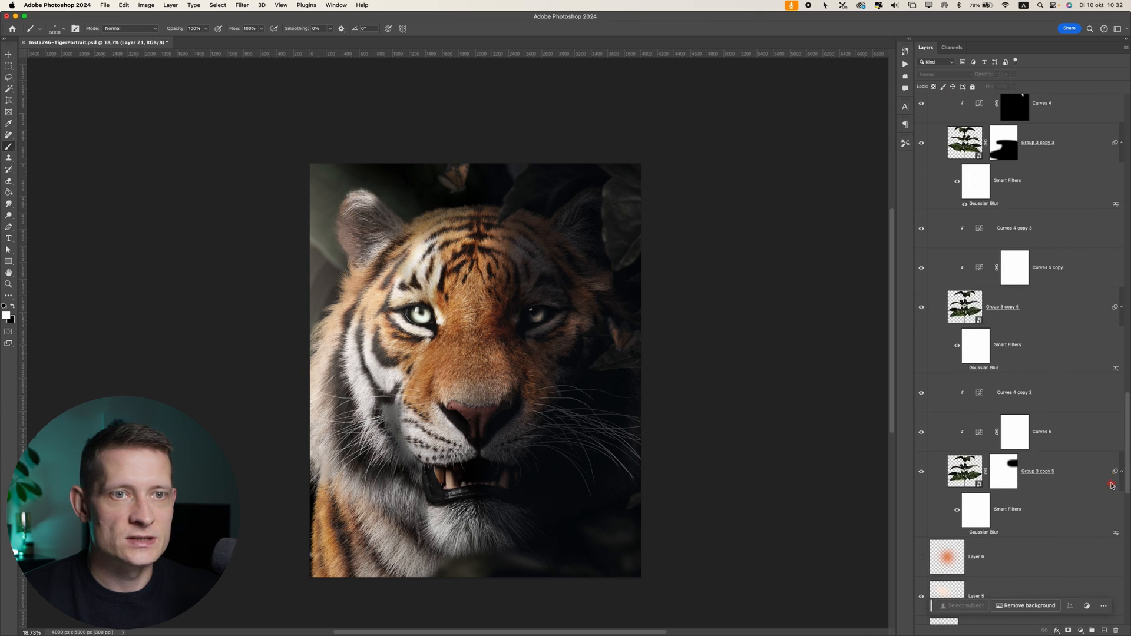
pyautogui.scroll(-3)
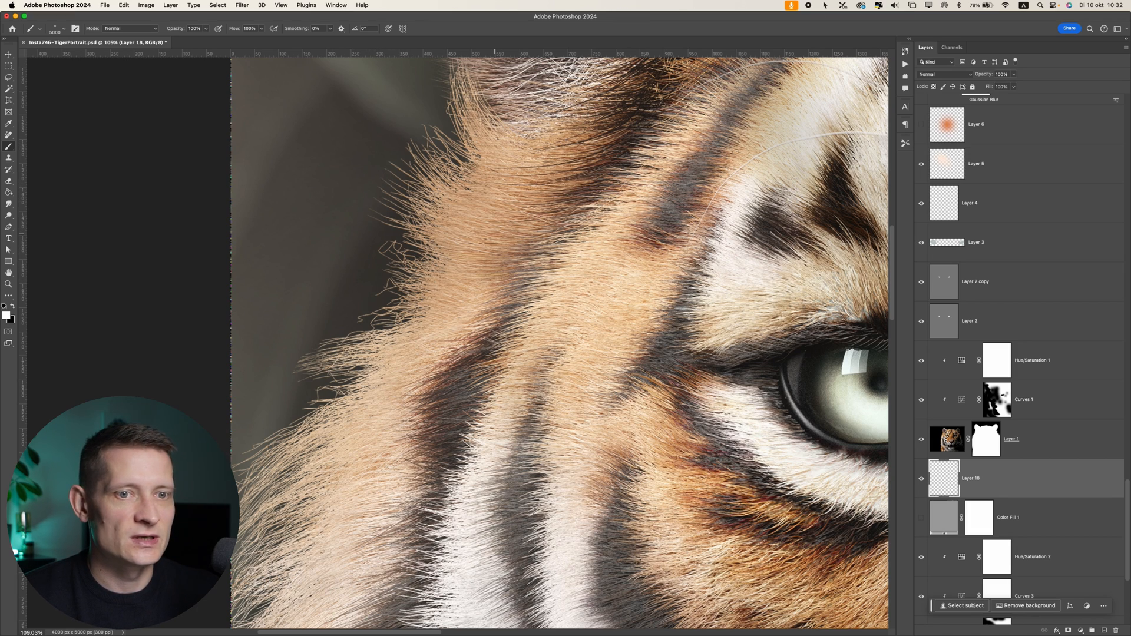
pyautogui.moveTo(1022, 468)
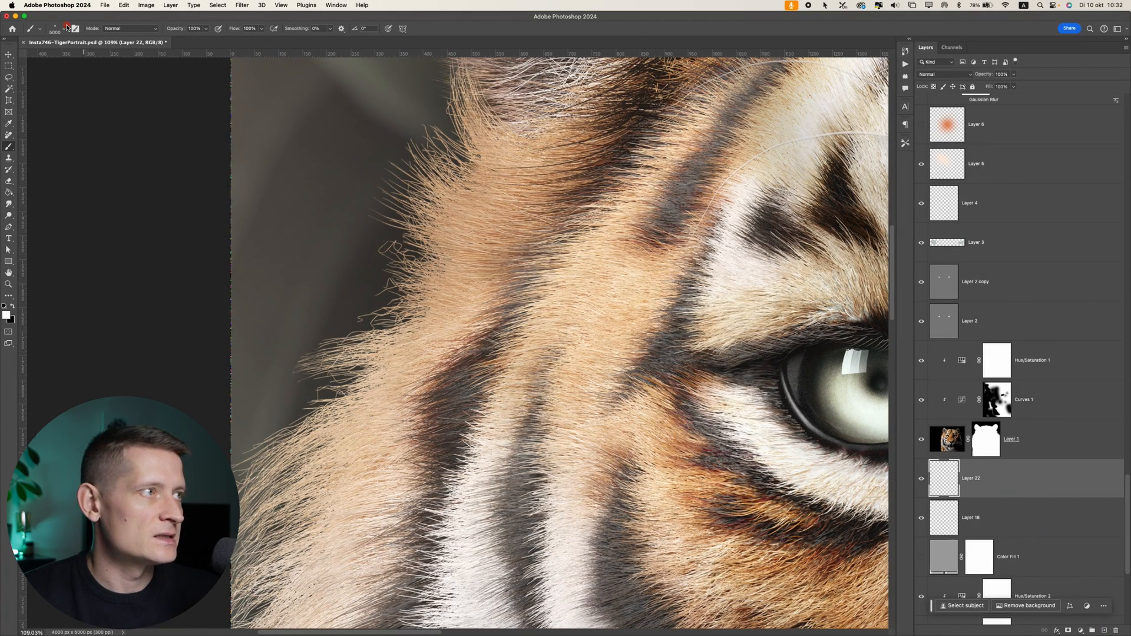
# Load the Short Hair or Fur brush and sample a light tan colour from the ear fur
pyautogui.click(68, 29)
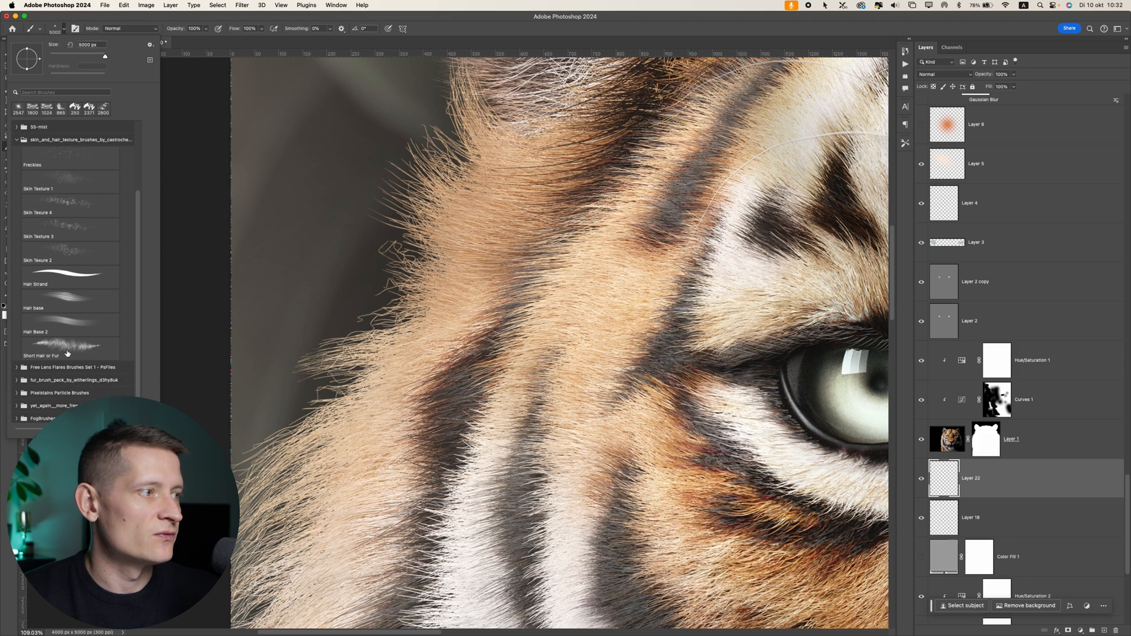
pyautogui.click(68, 348)
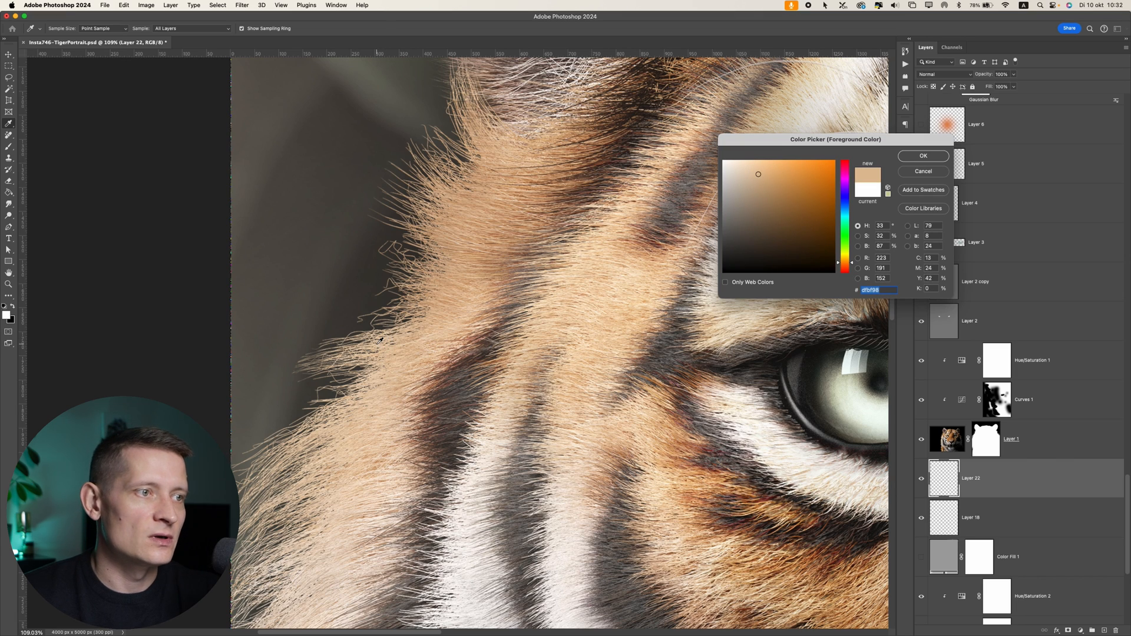
pyautogui.click(924, 156)
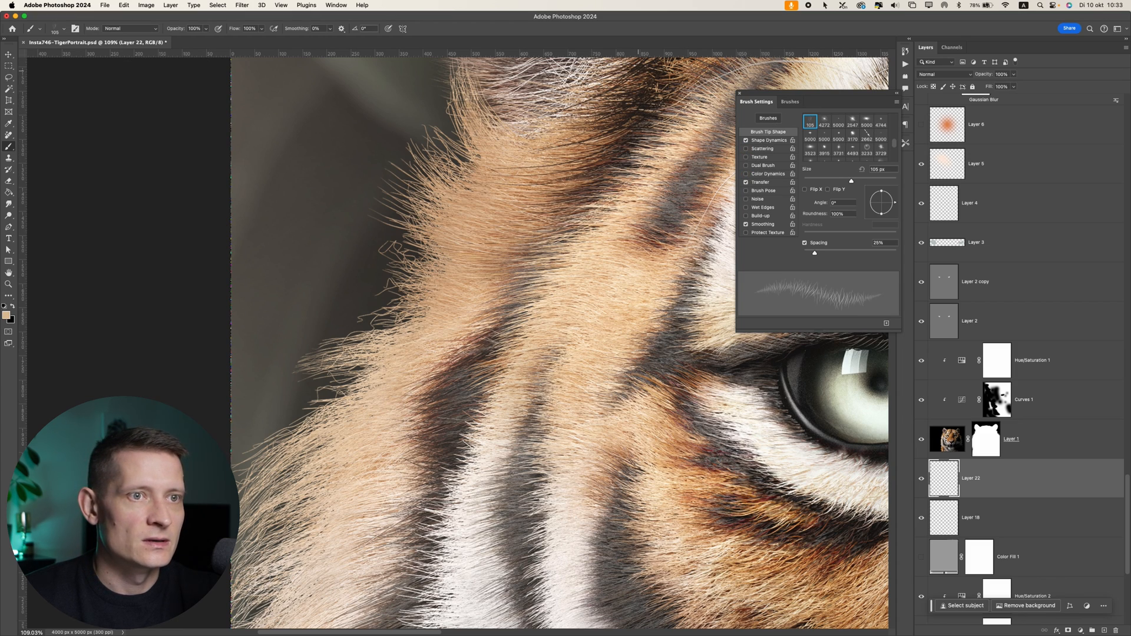
# Set the brush to 250 px and paint light fur strokes out from the cheek edge
pyautogui.moveTo(852, 180); pyautogui.dragTo(862, 180)
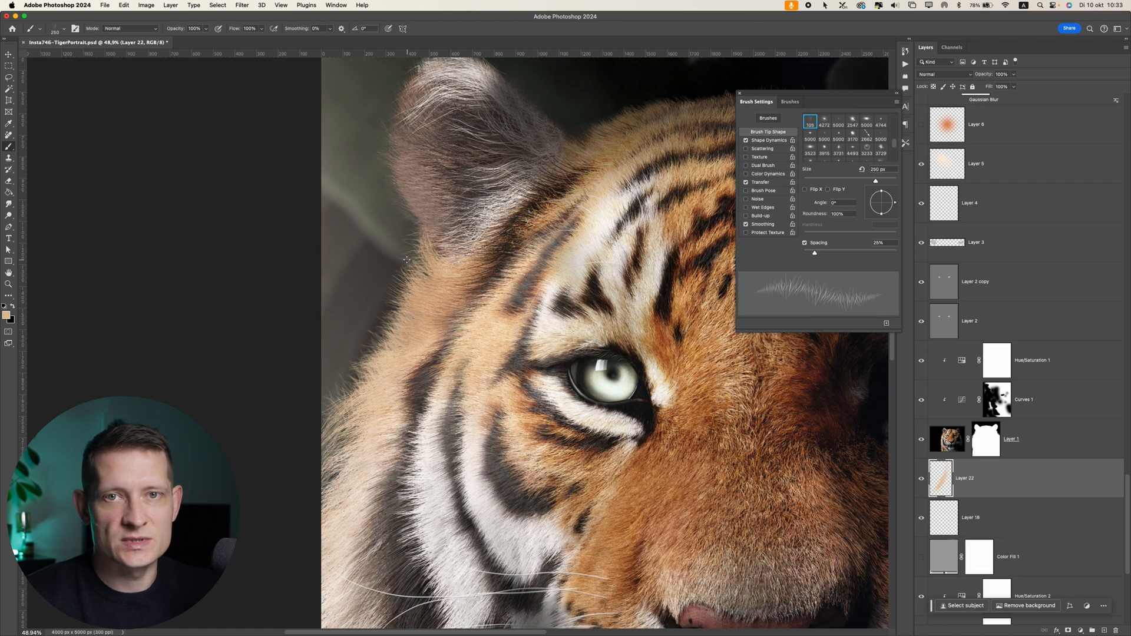
pyautogui.click(428, 271)
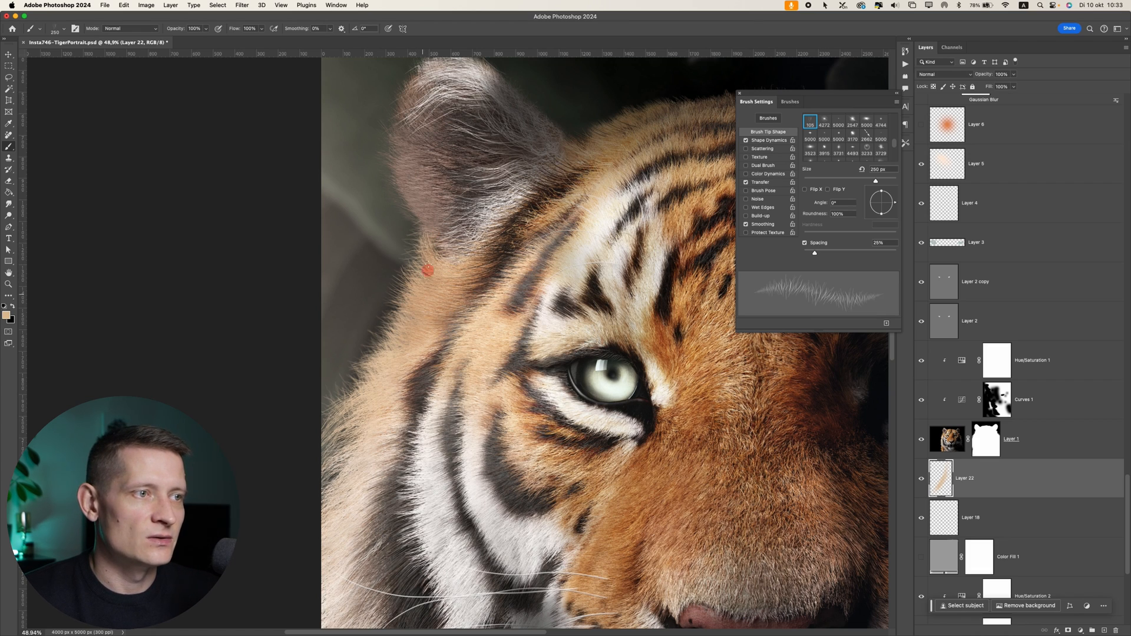
pyautogui.moveTo(427, 270); pyautogui.dragTo(422, 216)
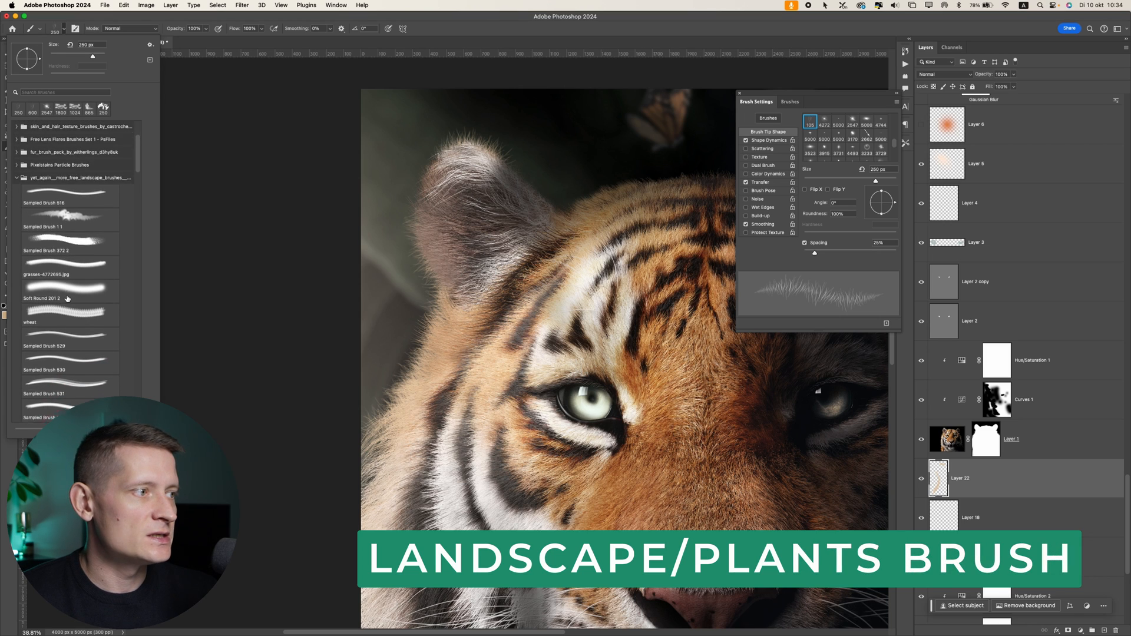
# Choose a 2000 px grass brush from the landscape folder and add Layer 23 on top
pyautogui.scroll(-3)
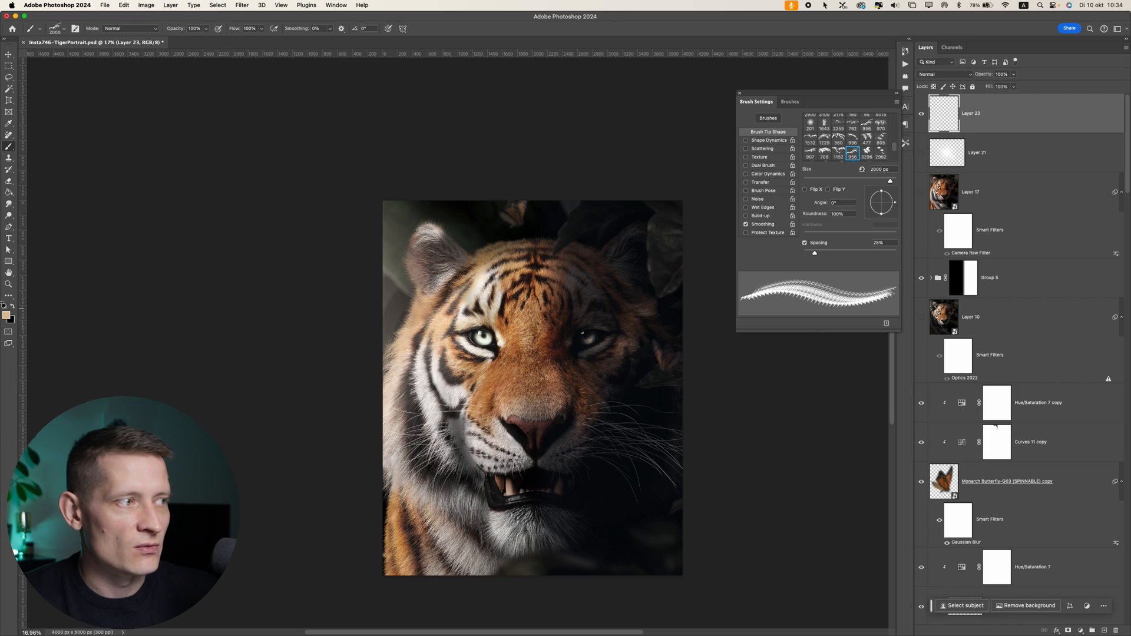
# Set the foreground to dark olive #505148 and stamp grass across the tiger's muzzle
pyautogui.click(4, 305)
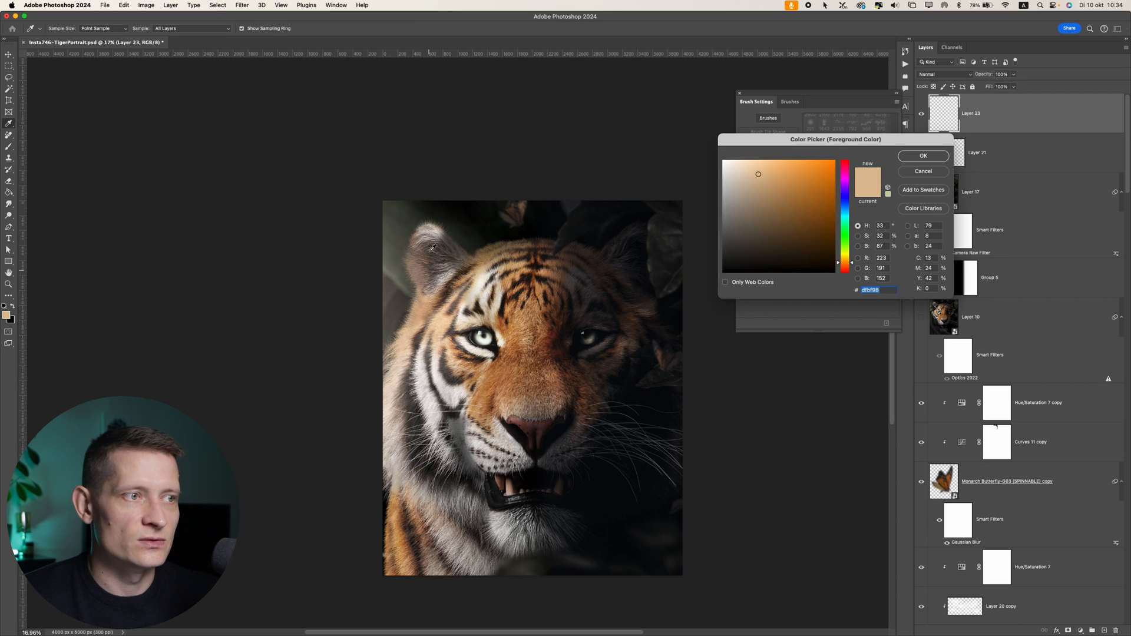
pyautogui.moveTo(401, 222)
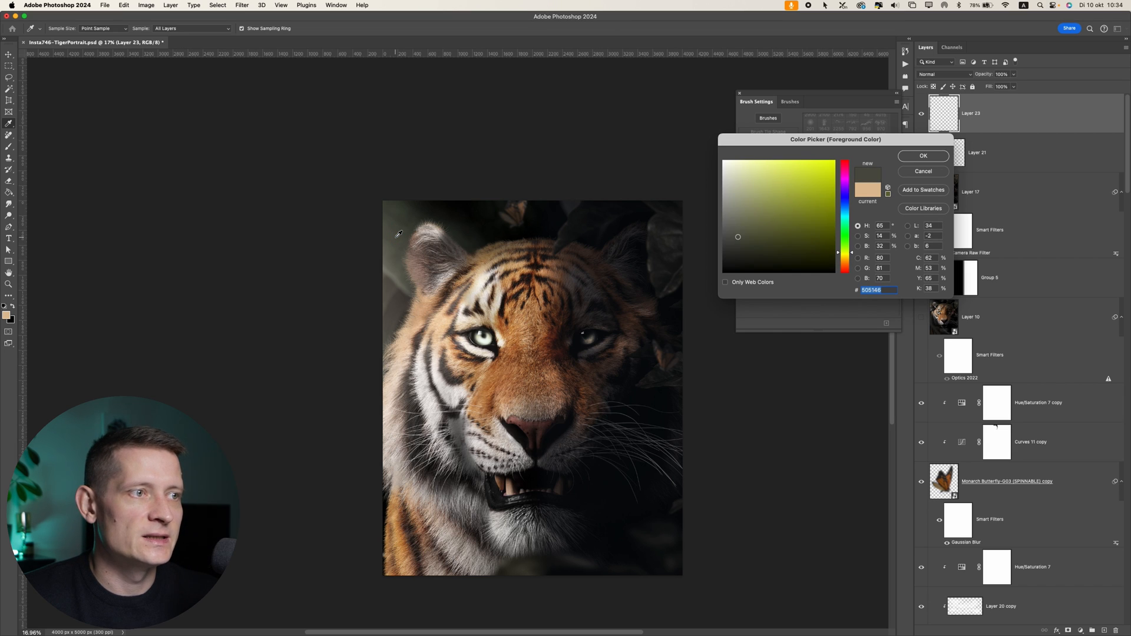
pyautogui.click(924, 156)
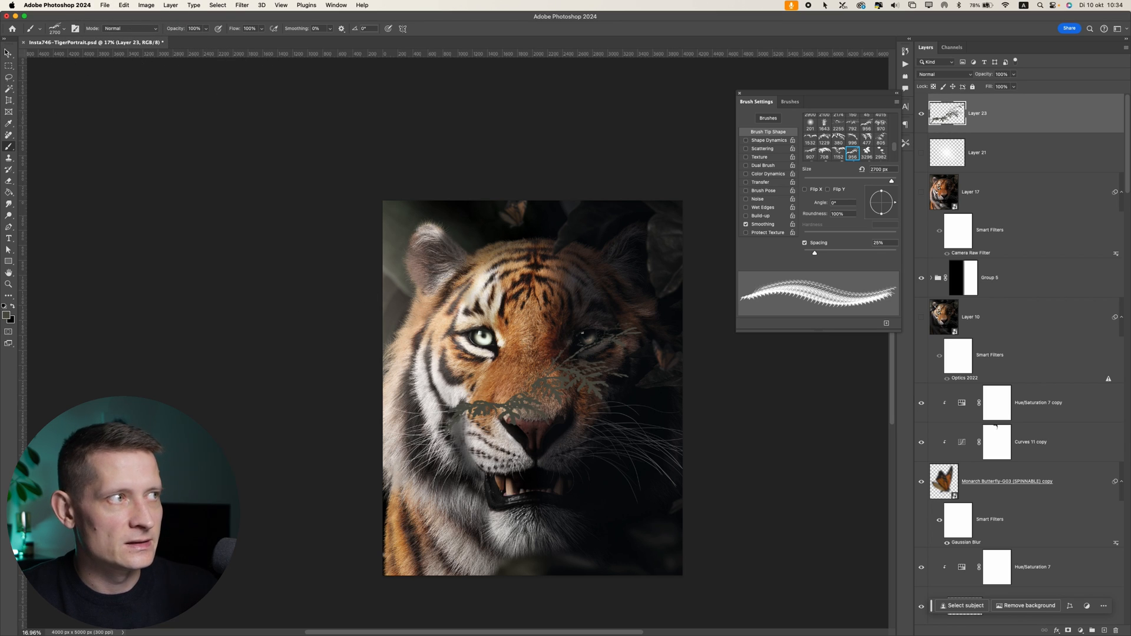
pyautogui.press('Cmd+T')
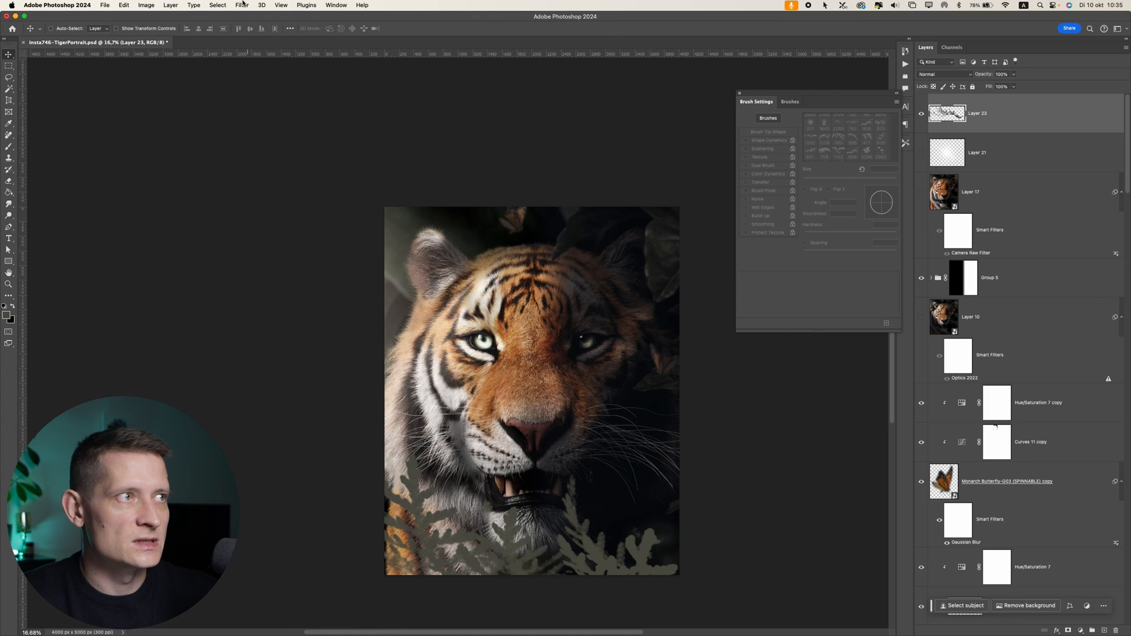
# Apply a Gaussian Blur of about 47 px radius to Layer 23
pyautogui.click(239, 4)
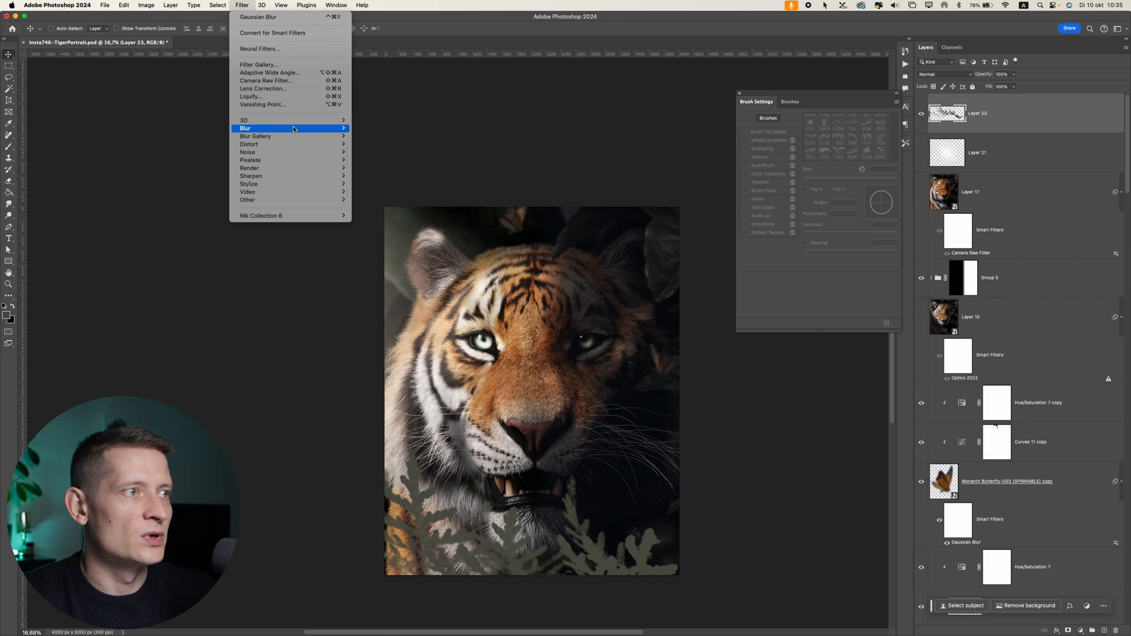
pyautogui.click(255, 17)
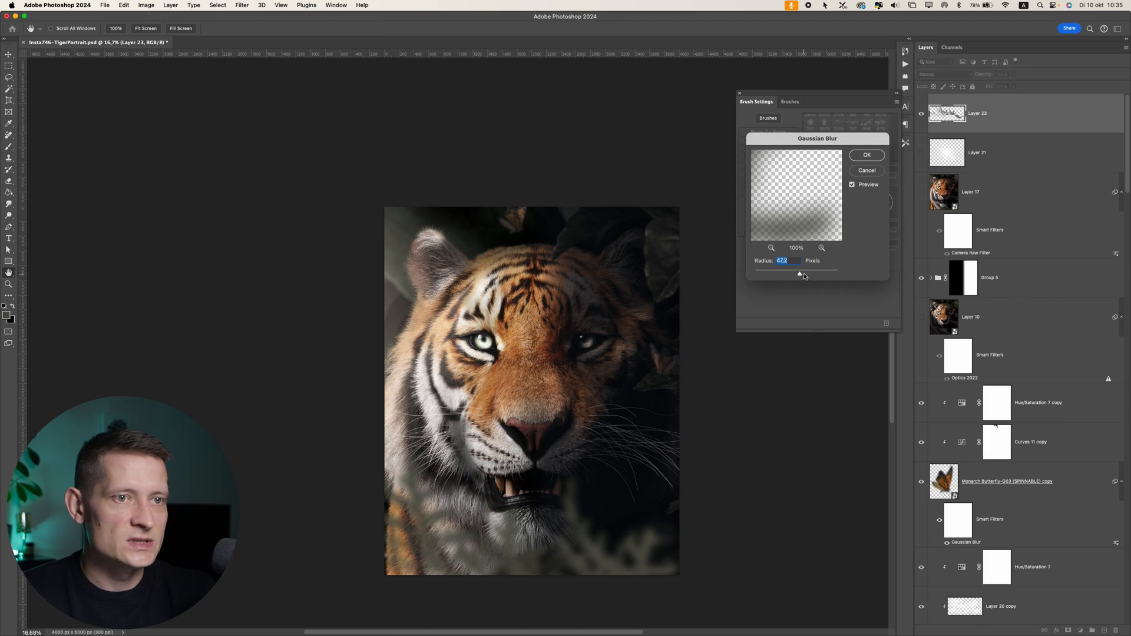
pyautogui.moveTo(800, 275); pyautogui.dragTo(790, 276)
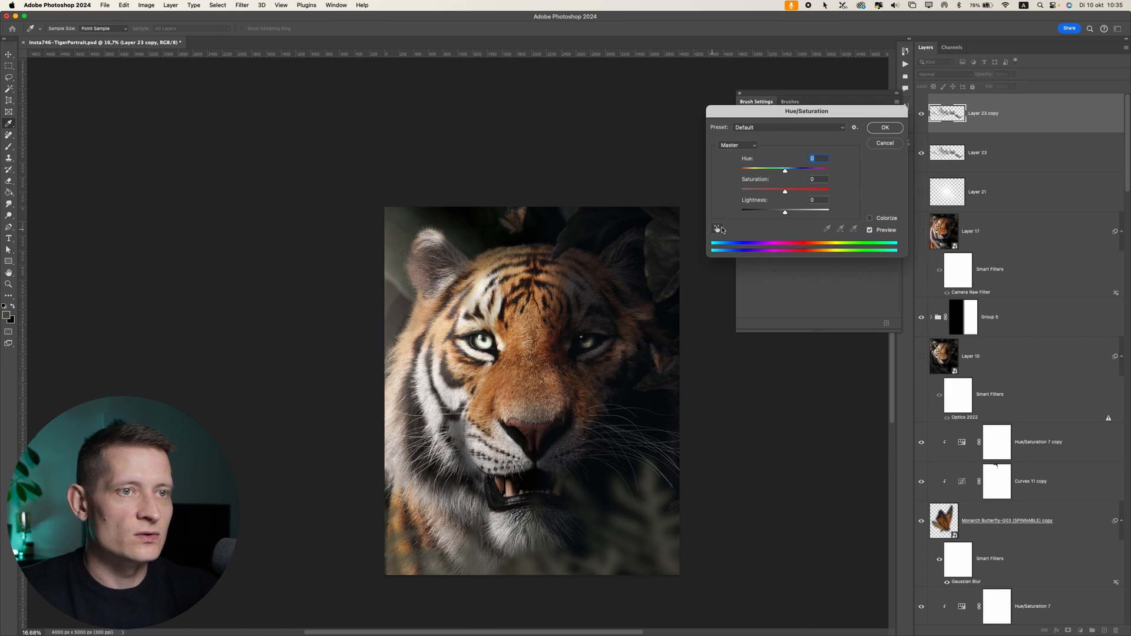
# Darken the Layer 23 copy with a Hue/Saturation Lightness of about -21
pyautogui.moveTo(785, 212); pyautogui.dragTo(775, 211)
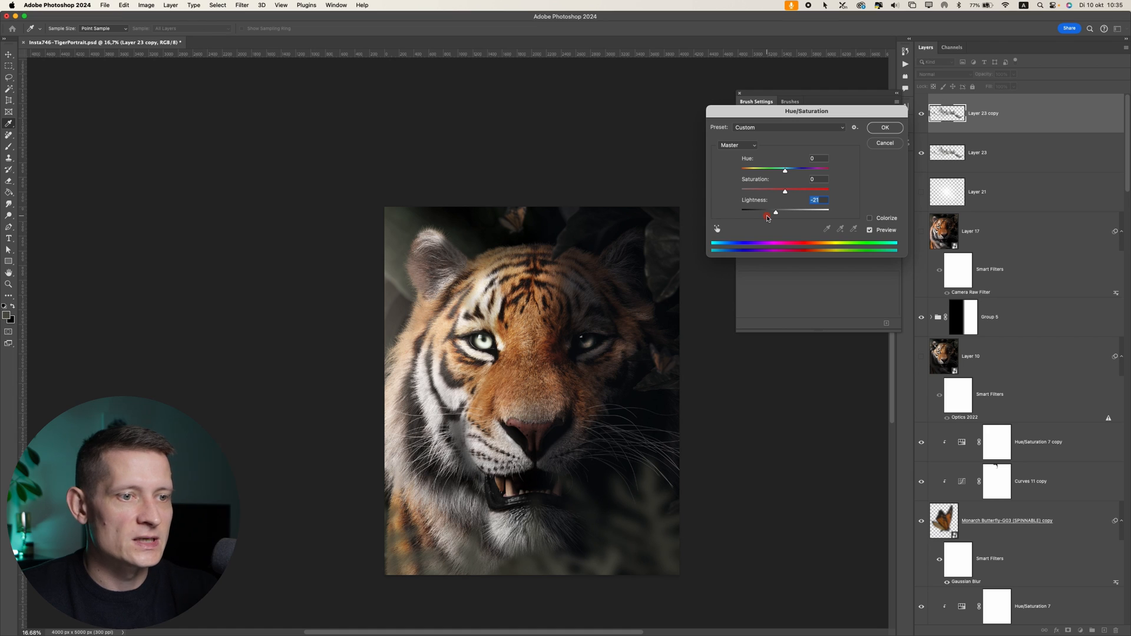
pyautogui.moveTo(775, 211); pyautogui.dragTo(769, 211)
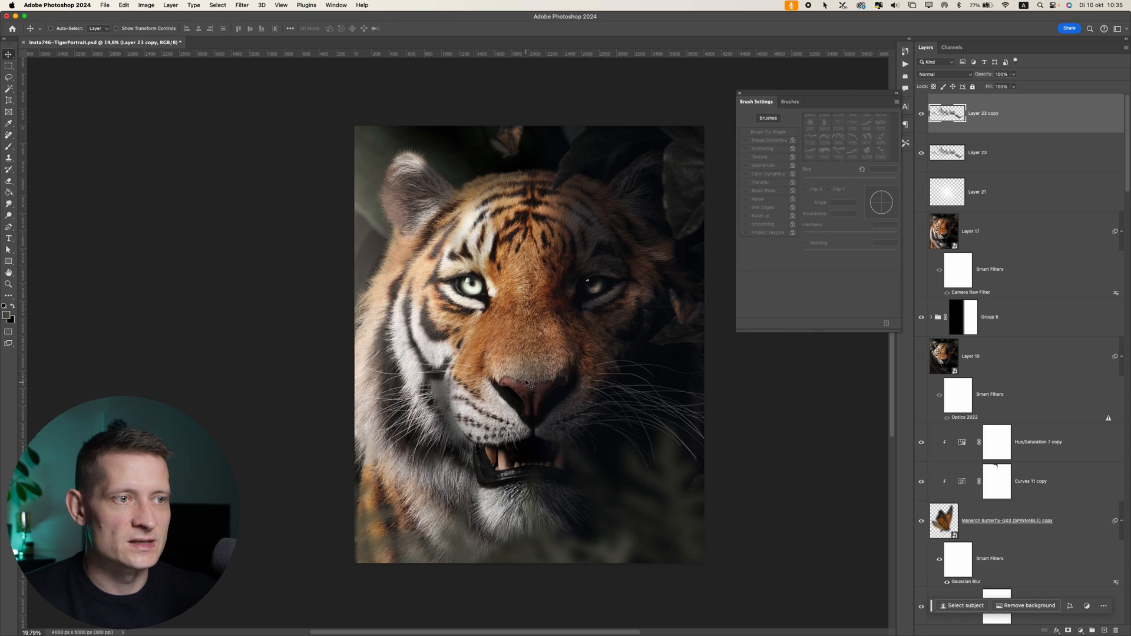
pyautogui.press('cmd+=')
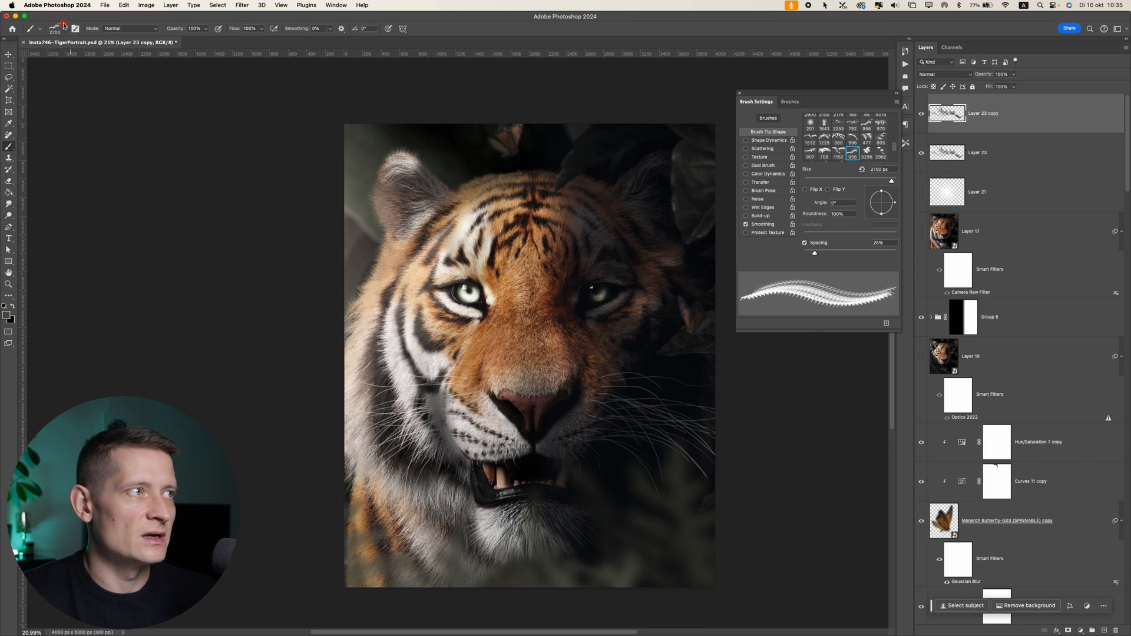
# Load a different sampled plant brush tip, then reopen the Brush Preset picker
pyautogui.click(61, 29)
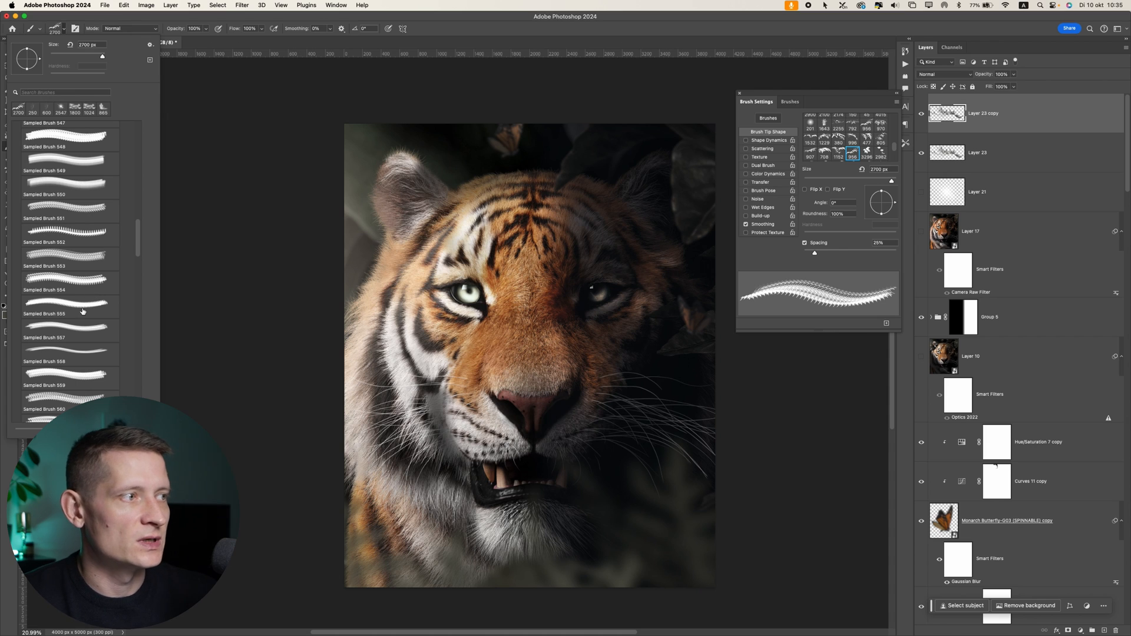
pyautogui.click(70, 306)
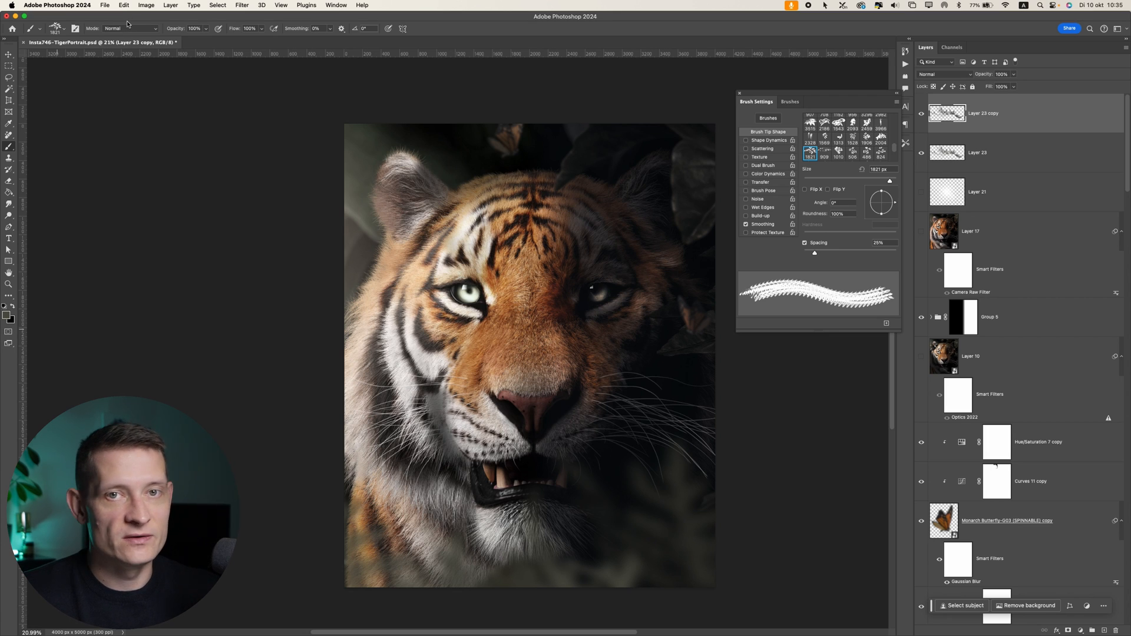
pyautogui.click(58, 29)
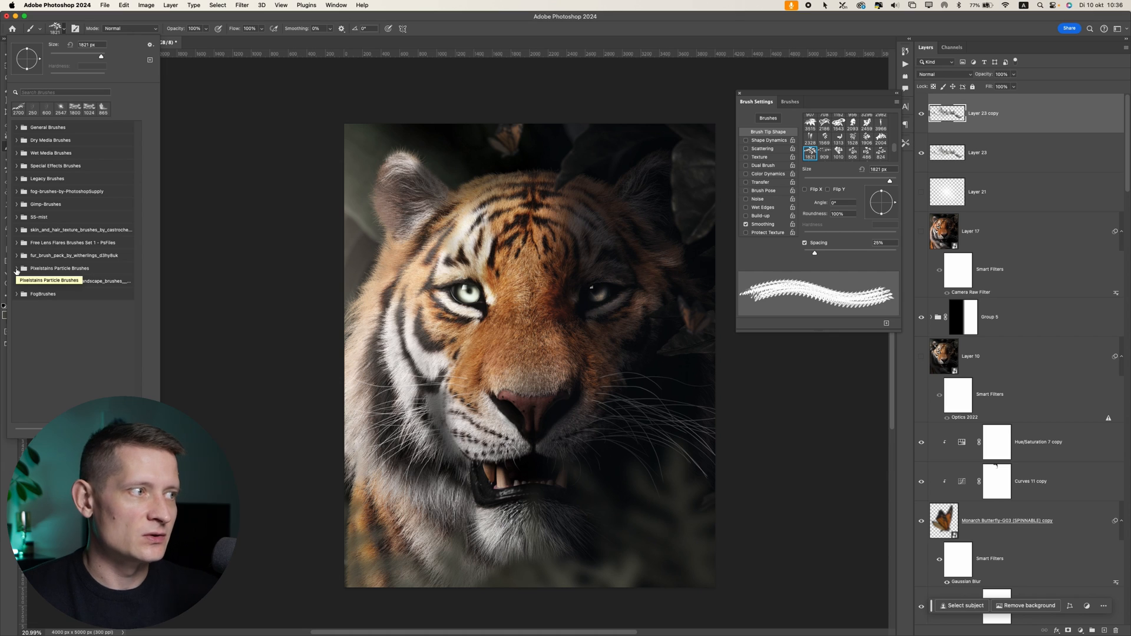
# Expand Pixelstains Particle Brushes and select Particle Brush 02
pyautogui.click(16, 268)
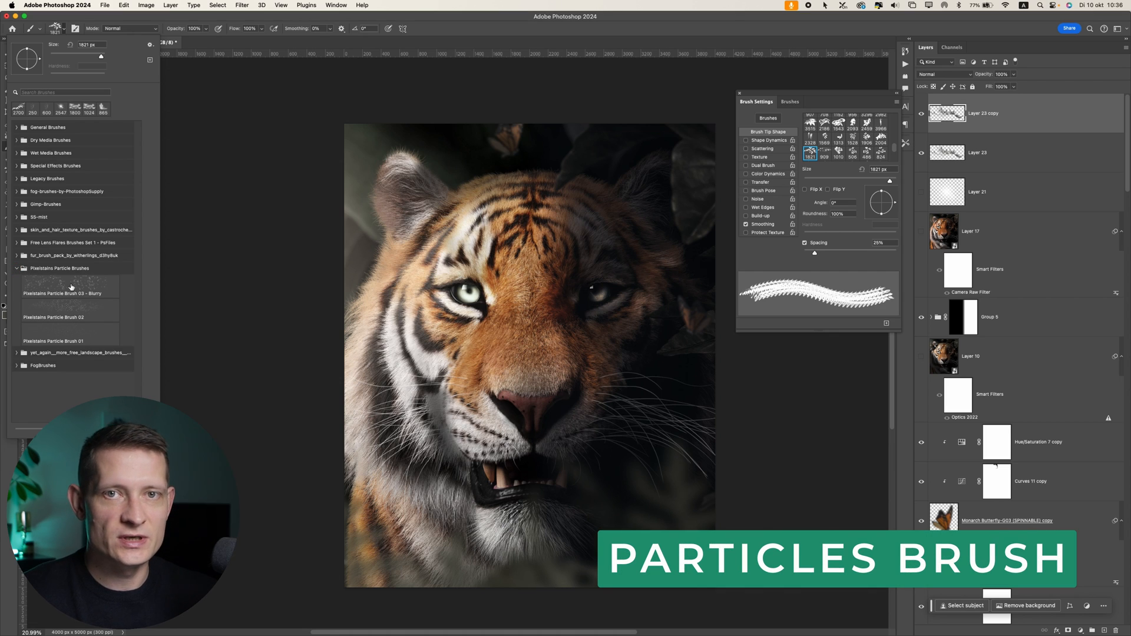
pyautogui.moveTo(67, 290)
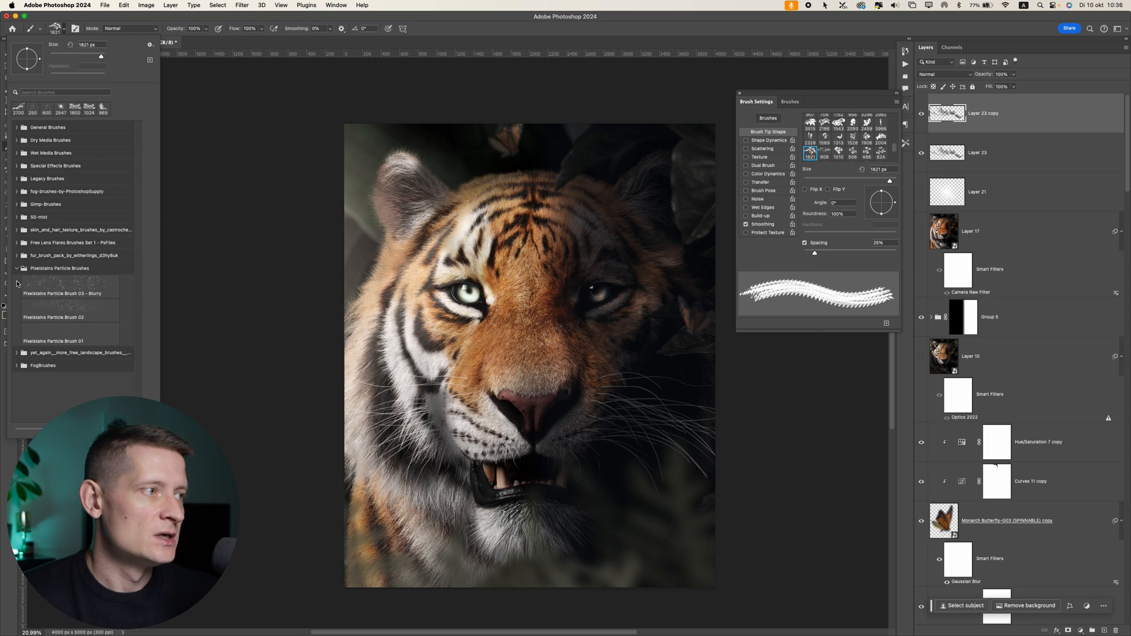
pyautogui.click(69, 286)
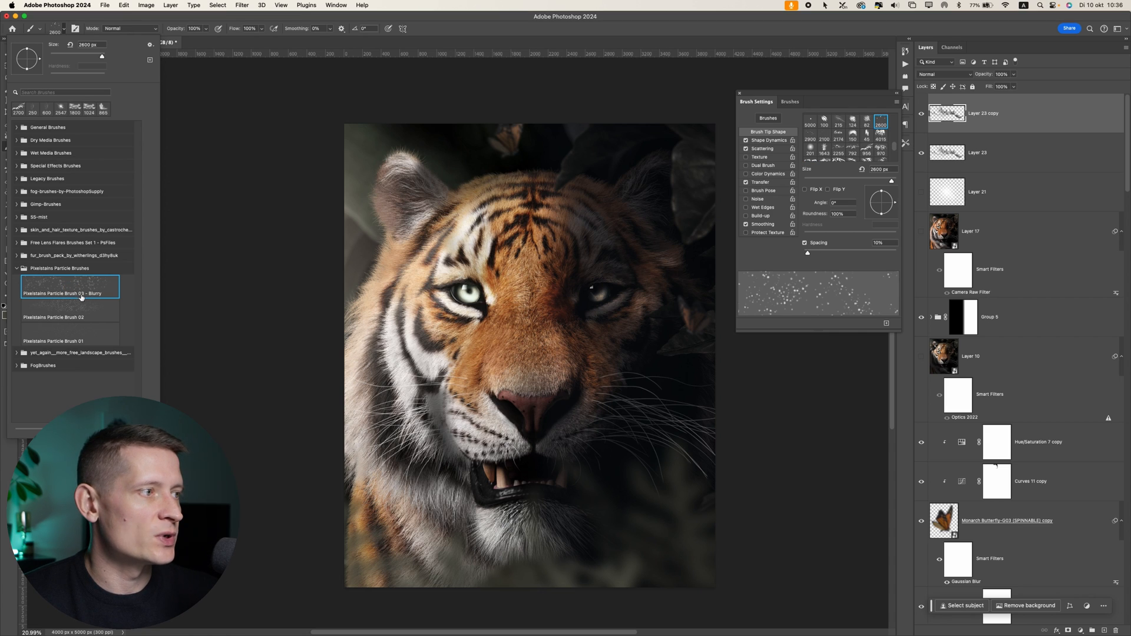
pyautogui.moveTo(88, 314)
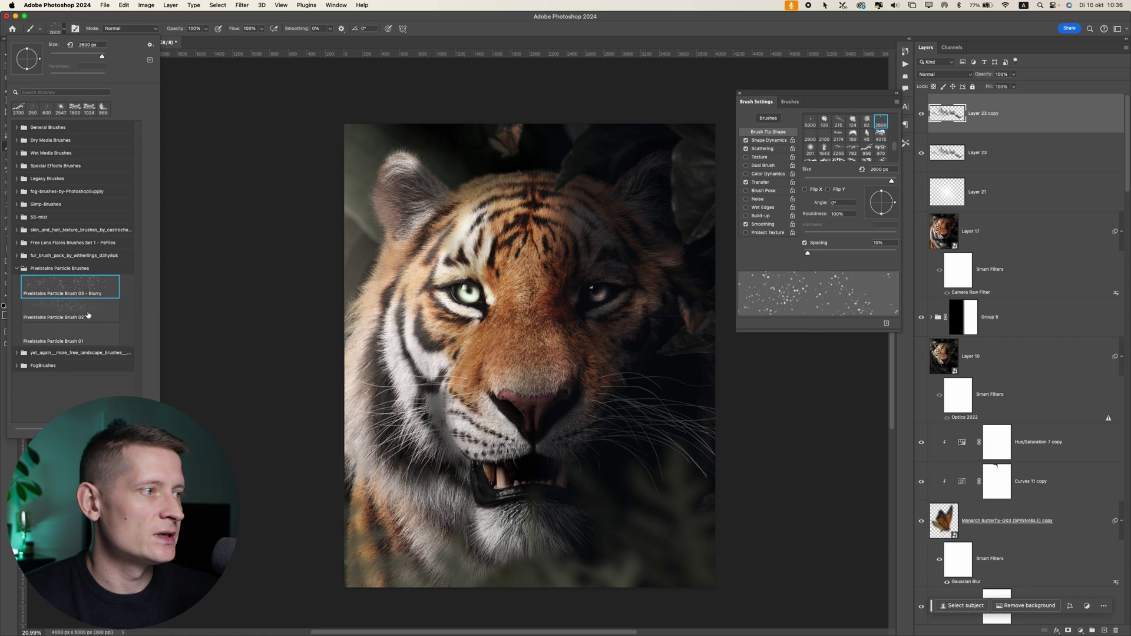
pyautogui.click(69, 317)
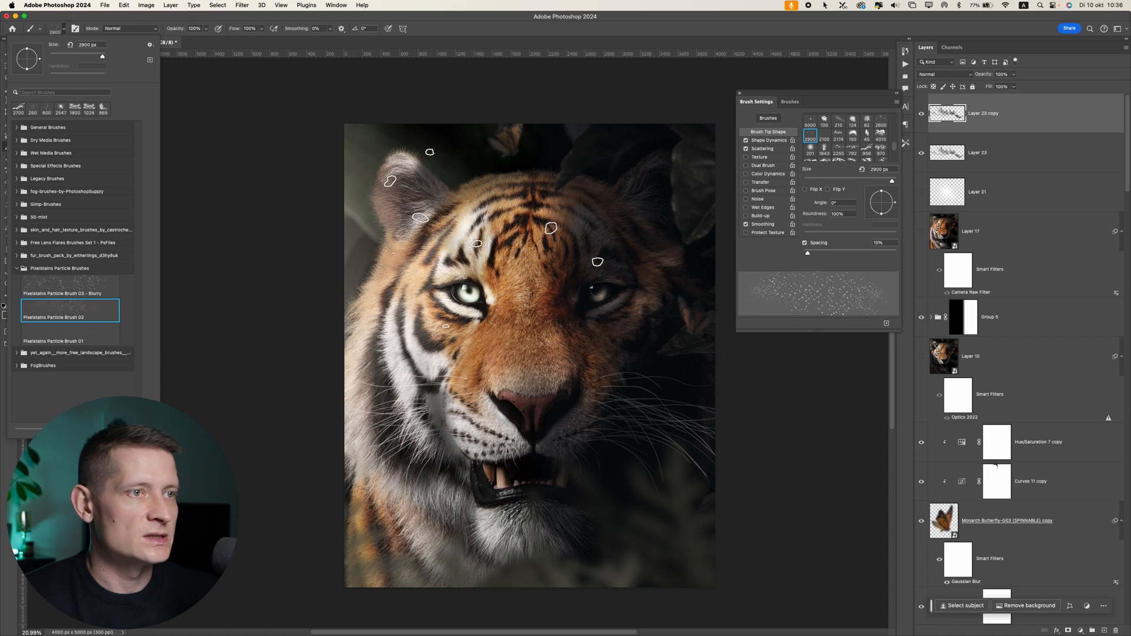
pyautogui.click(59, 337)
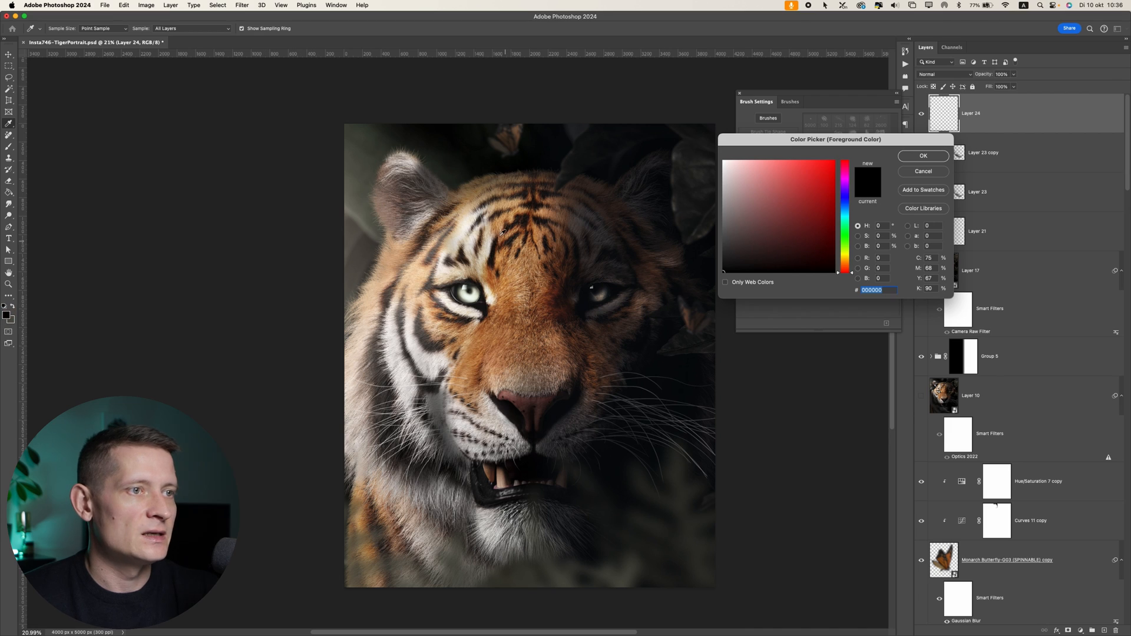
# Choose a light peach foreground colour for the particles
pyautogui.click(752, 161)
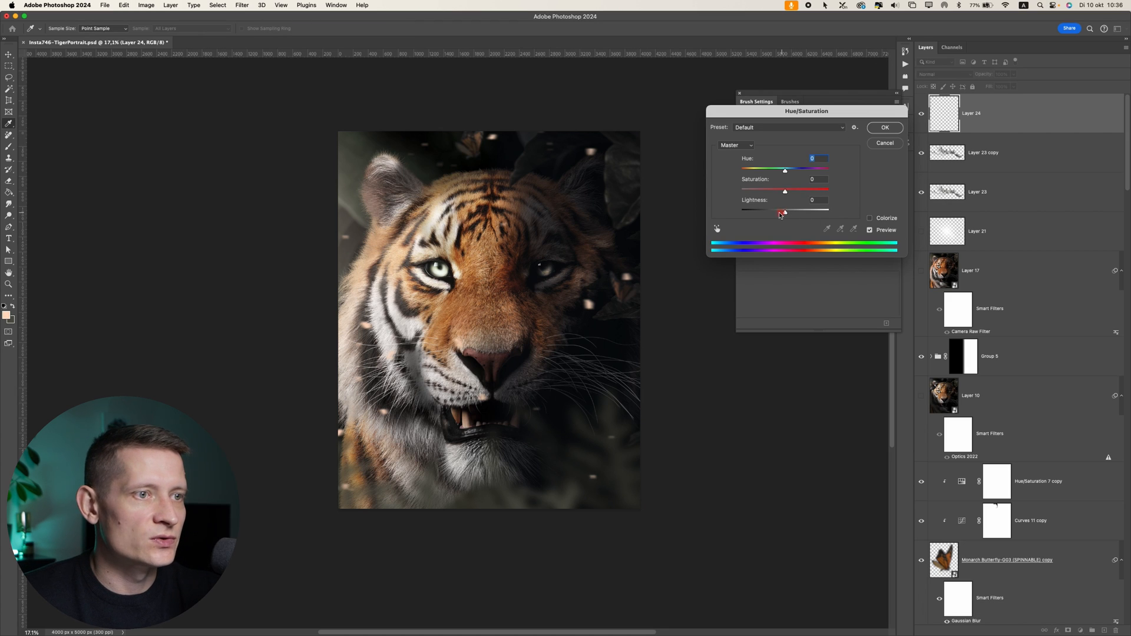
# Lower the Lightness of the particles on Layer 24 in Hue/Saturation
pyautogui.moveTo(785, 210); pyautogui.dragTo(765, 210)
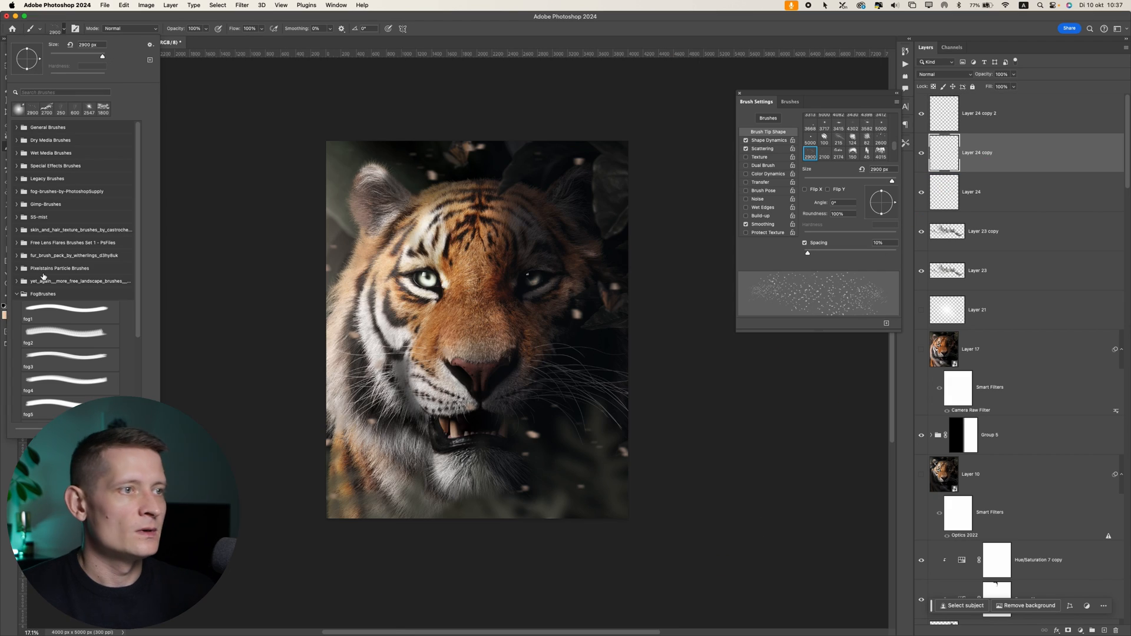
pyautogui.moveTo(42, 277)
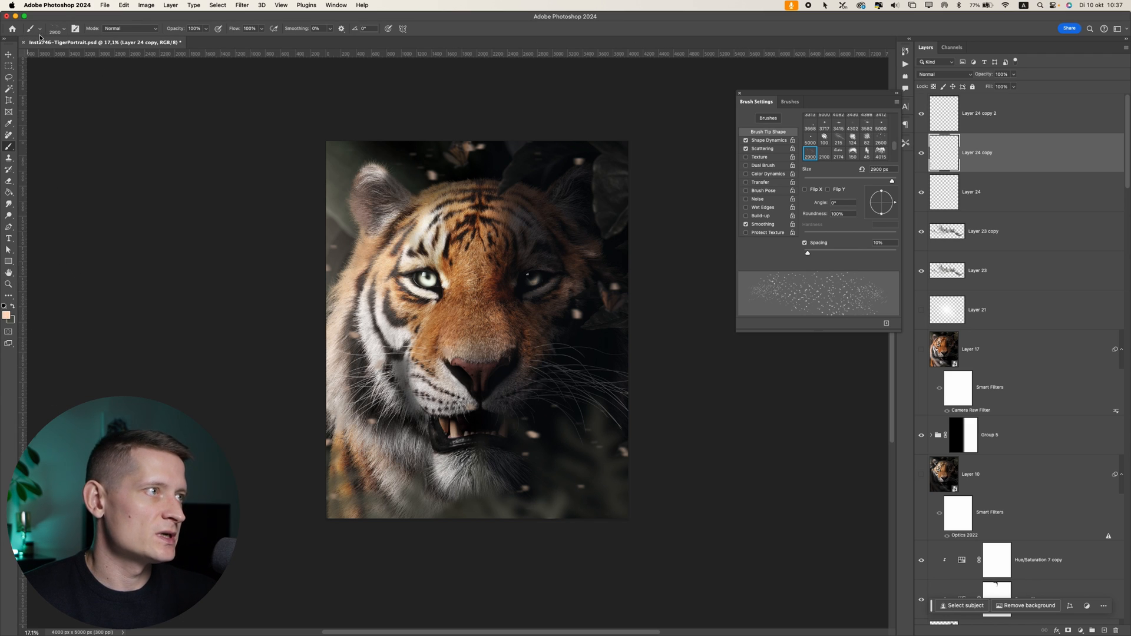
# Select the fog3 brush, then swap to the fog6 brush for the mist
pyautogui.click(70, 359)
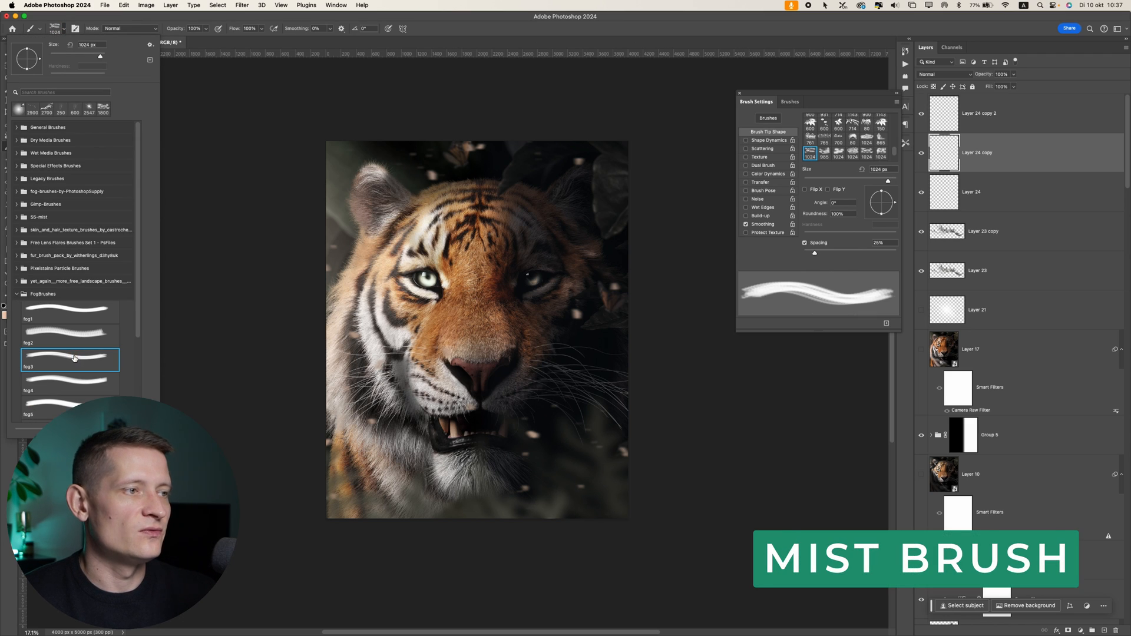
pyautogui.moveTo(109, 337)
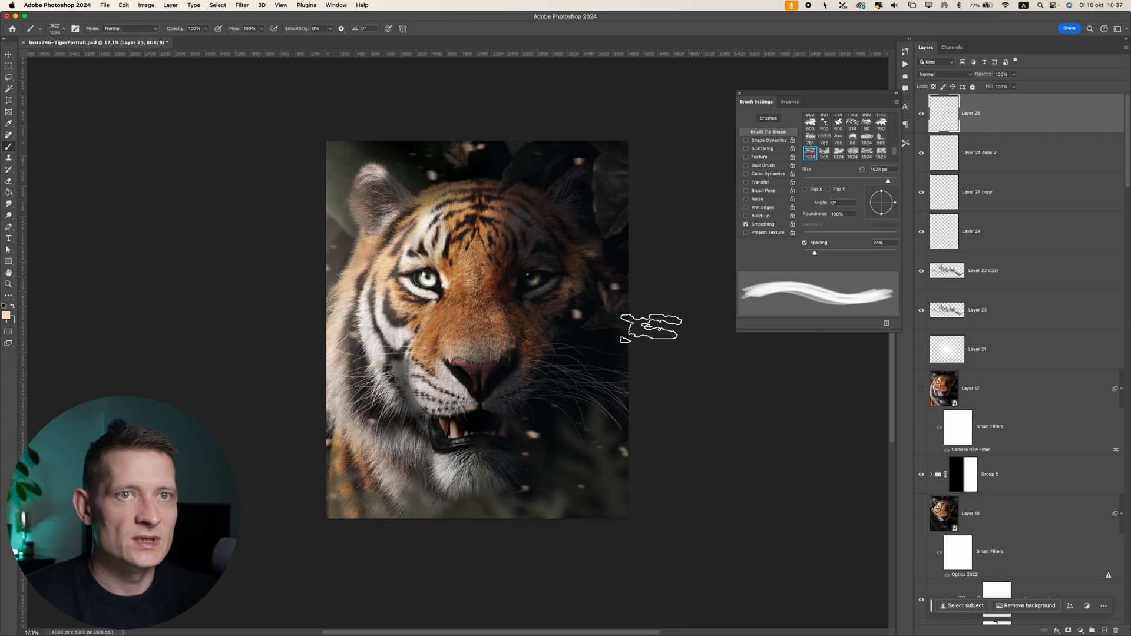
pyautogui.click(56, 28)
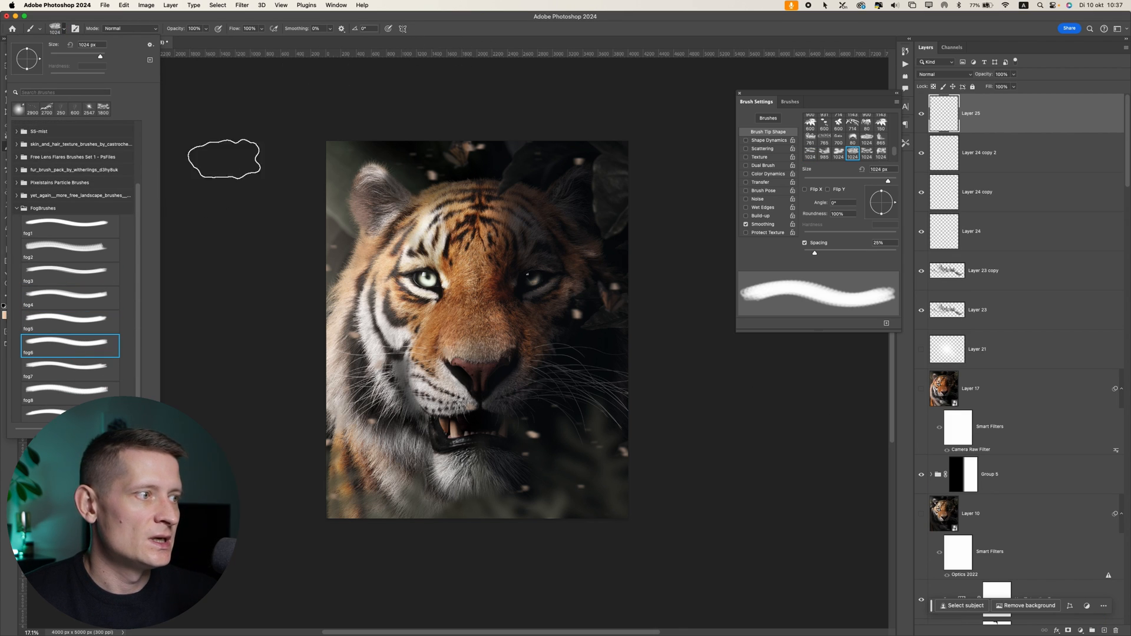
pyautogui.click(69, 368)
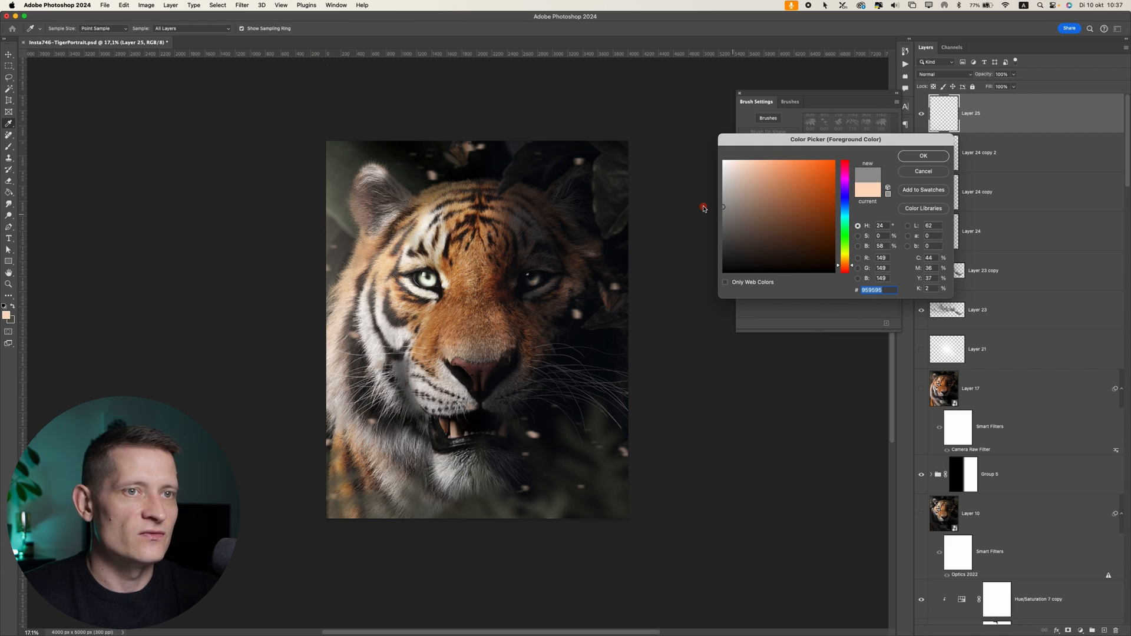
# Choose a neutral grey foreground colour for the mist
pyautogui.click(922, 155)
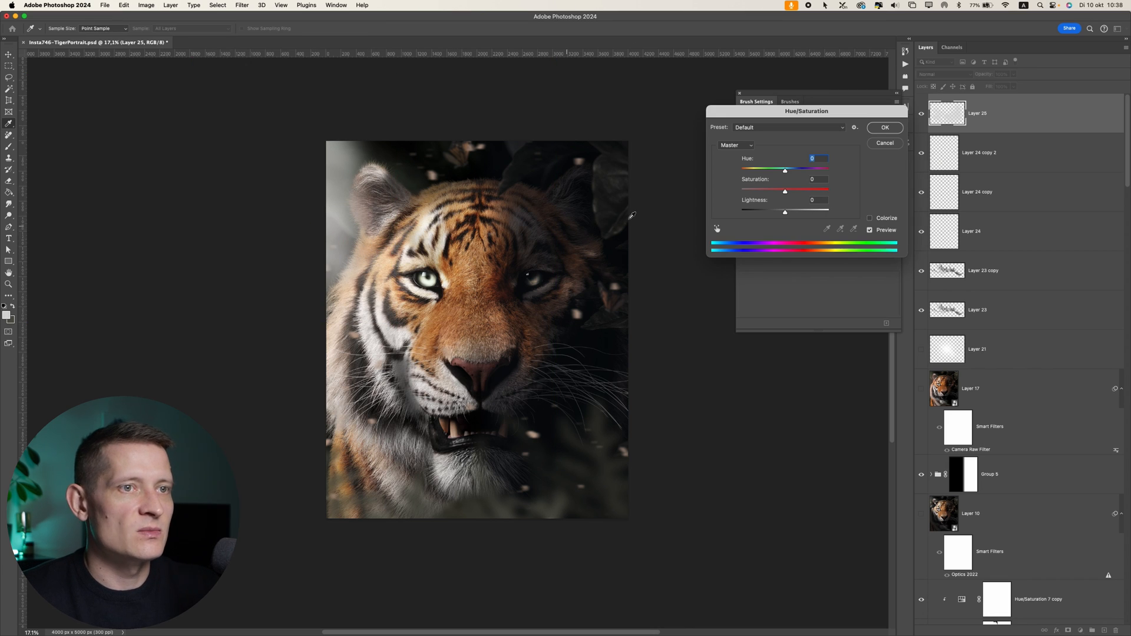
# Raise the mist layer's Lightness in Hue/Saturation
pyautogui.moveTo(785, 212); pyautogui.dragTo(810, 212)
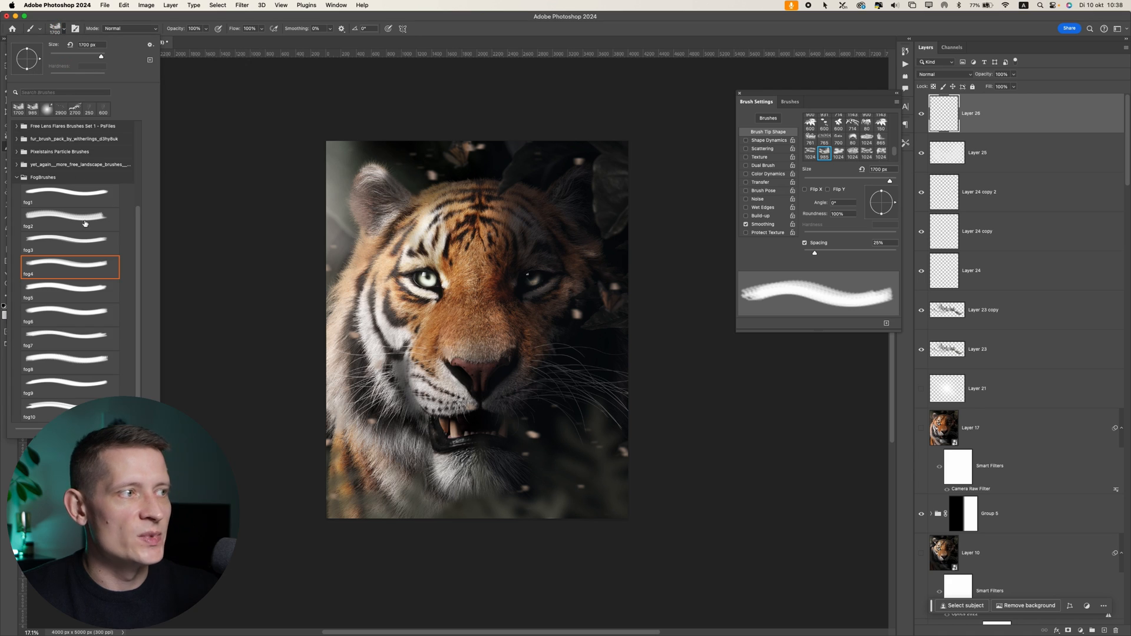
# Paint extra mist on Layer 26 at 42% opacity and duplicate the layer
pyautogui.click(70, 314)
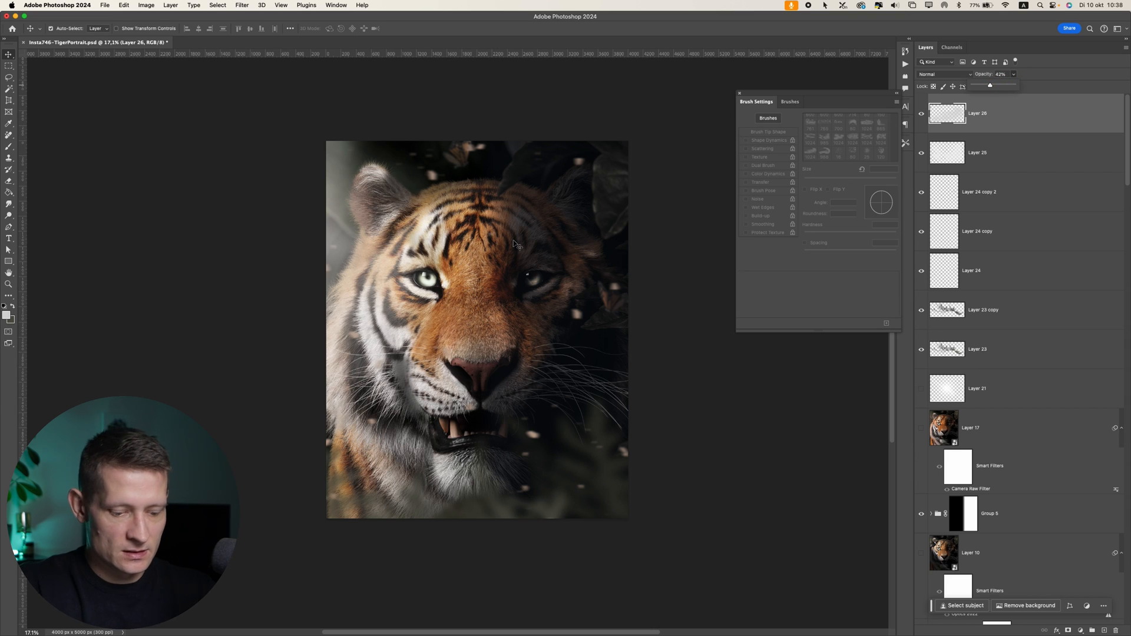
pyautogui.press('cmd+j')
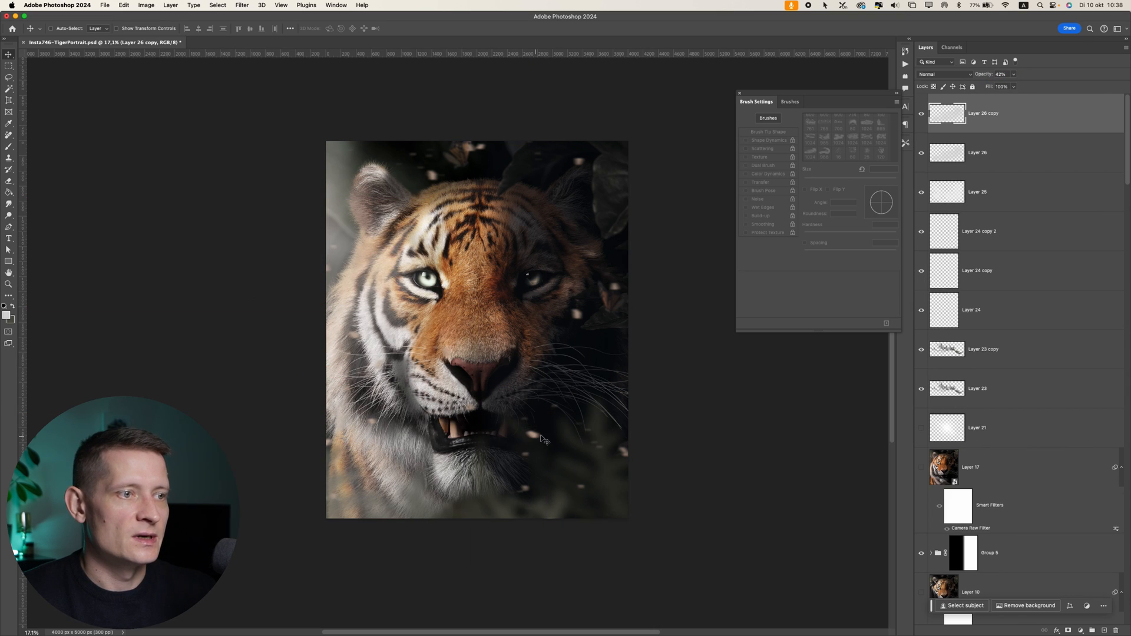